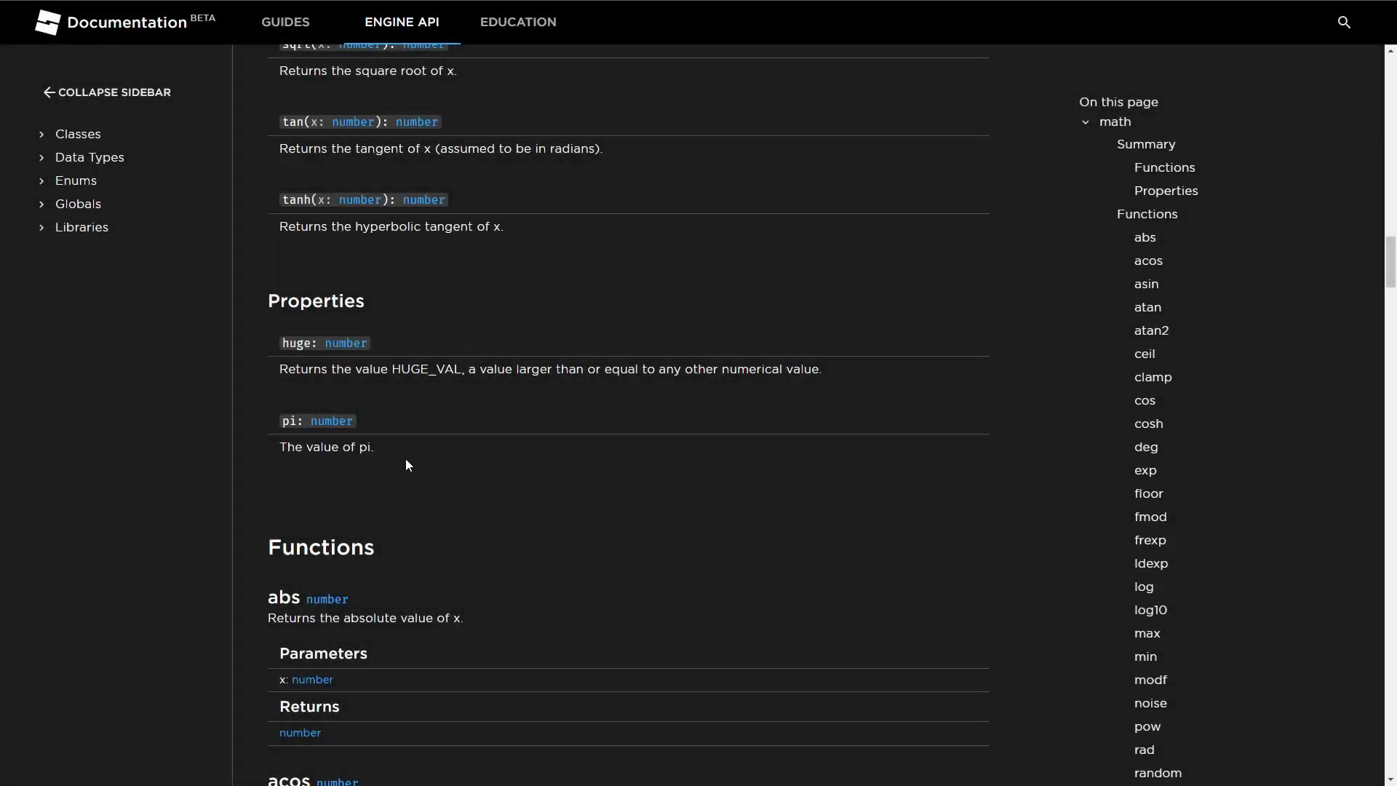
Select the word pi in the Wikipedia introduction and scroll through the article
{"action": "double_click", "coordinate": [363, 447]}
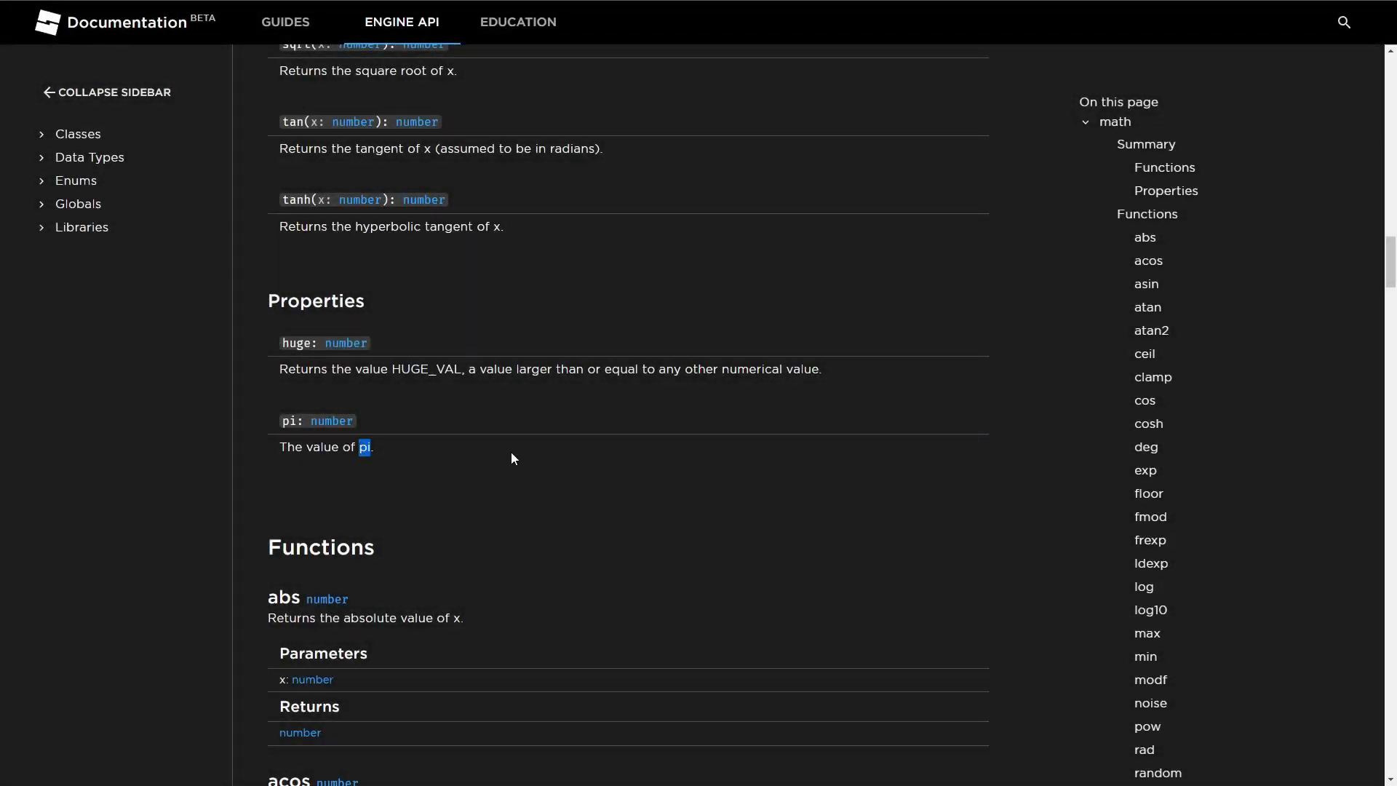
{"action": "scroll", "scroll_direction": "down", "scroll_amount": 3}
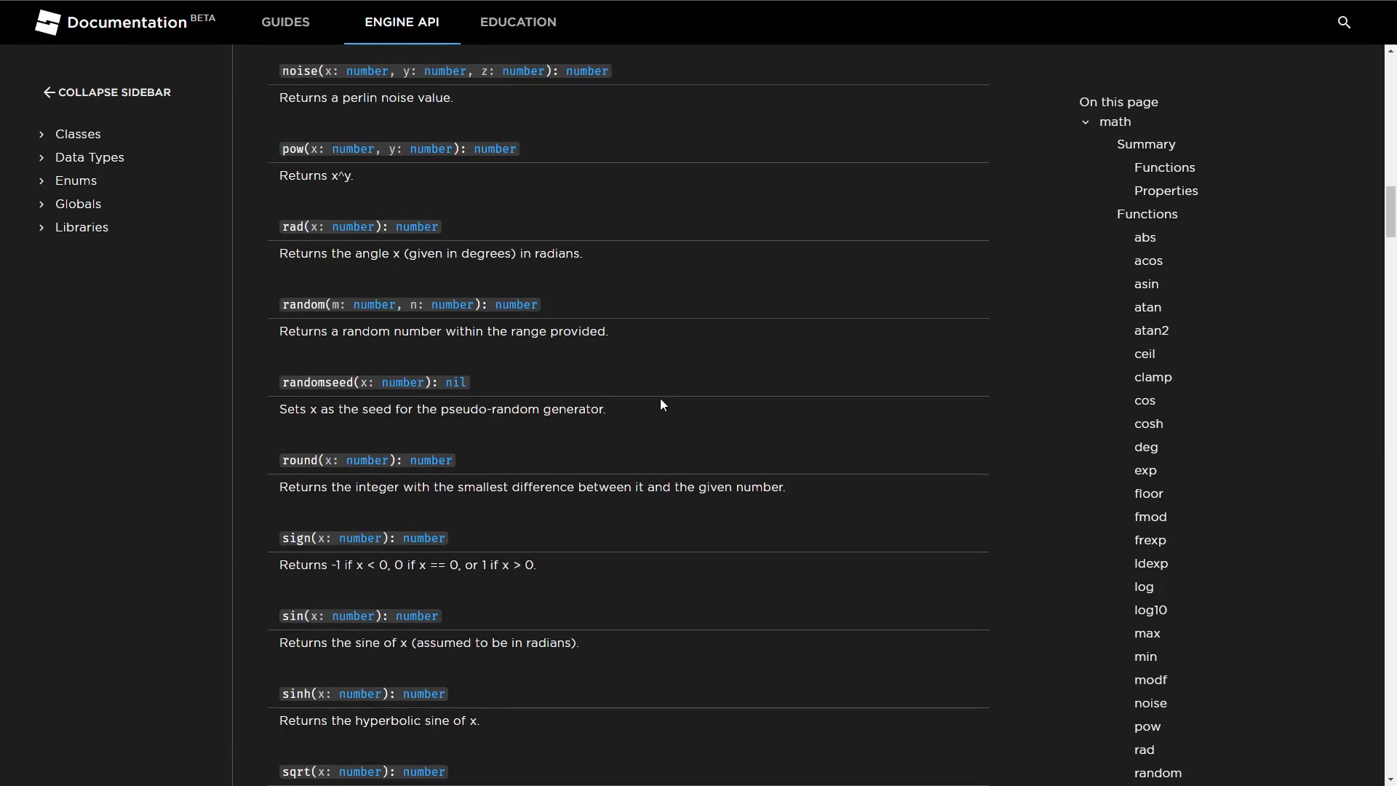
{"action": "double_click", "coordinate": [557, 253]}
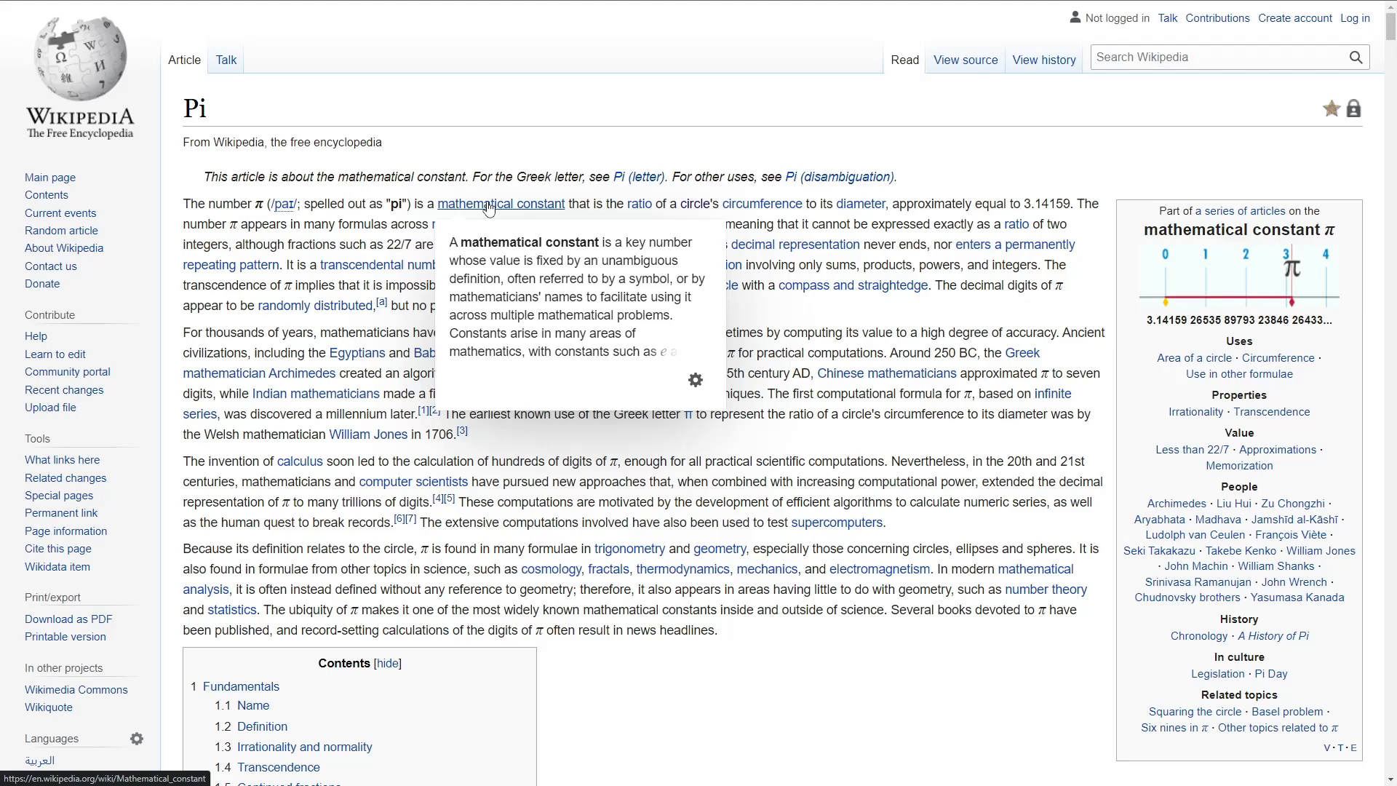
{"action": "mouse_move", "coordinate": [1024, 204]}
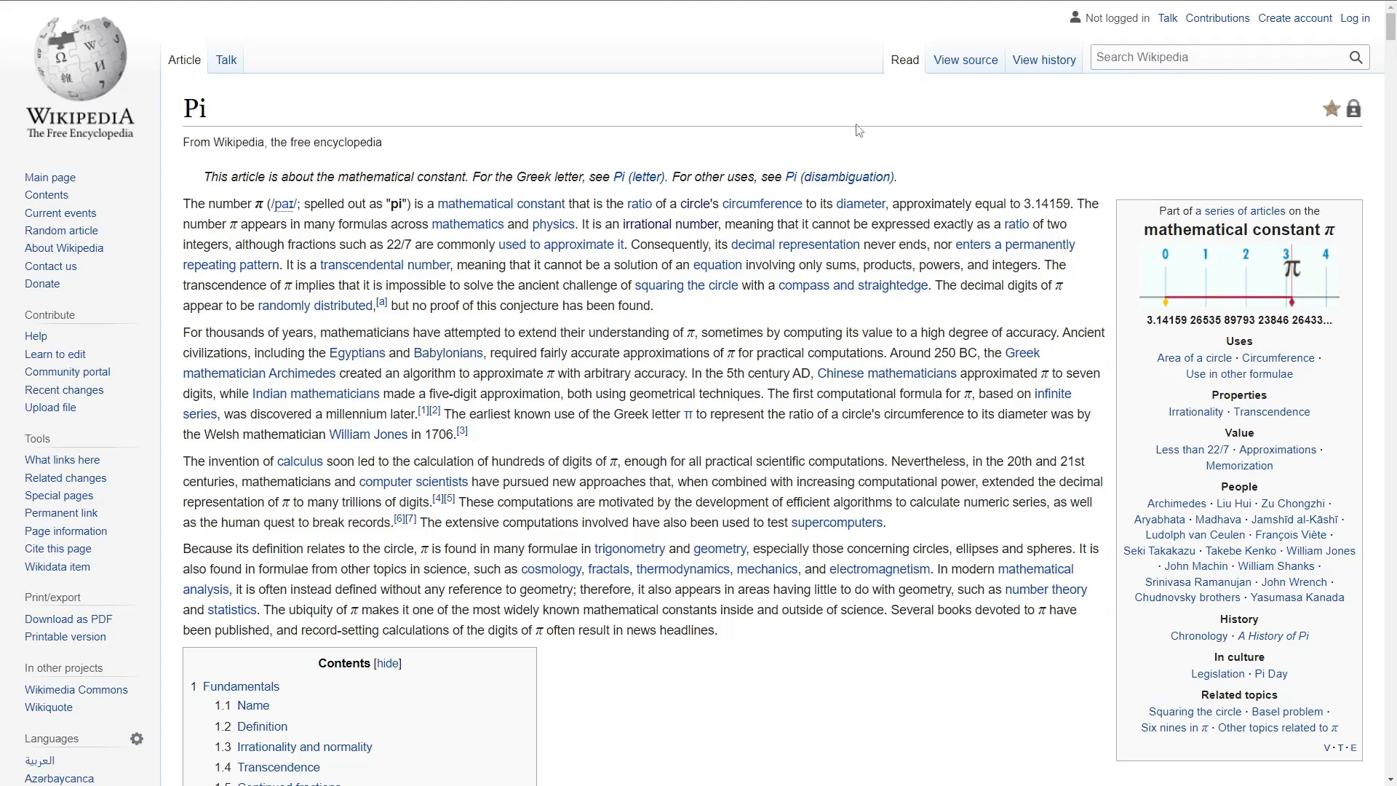
{"action": "mouse_move", "coordinate": [692, 181]}
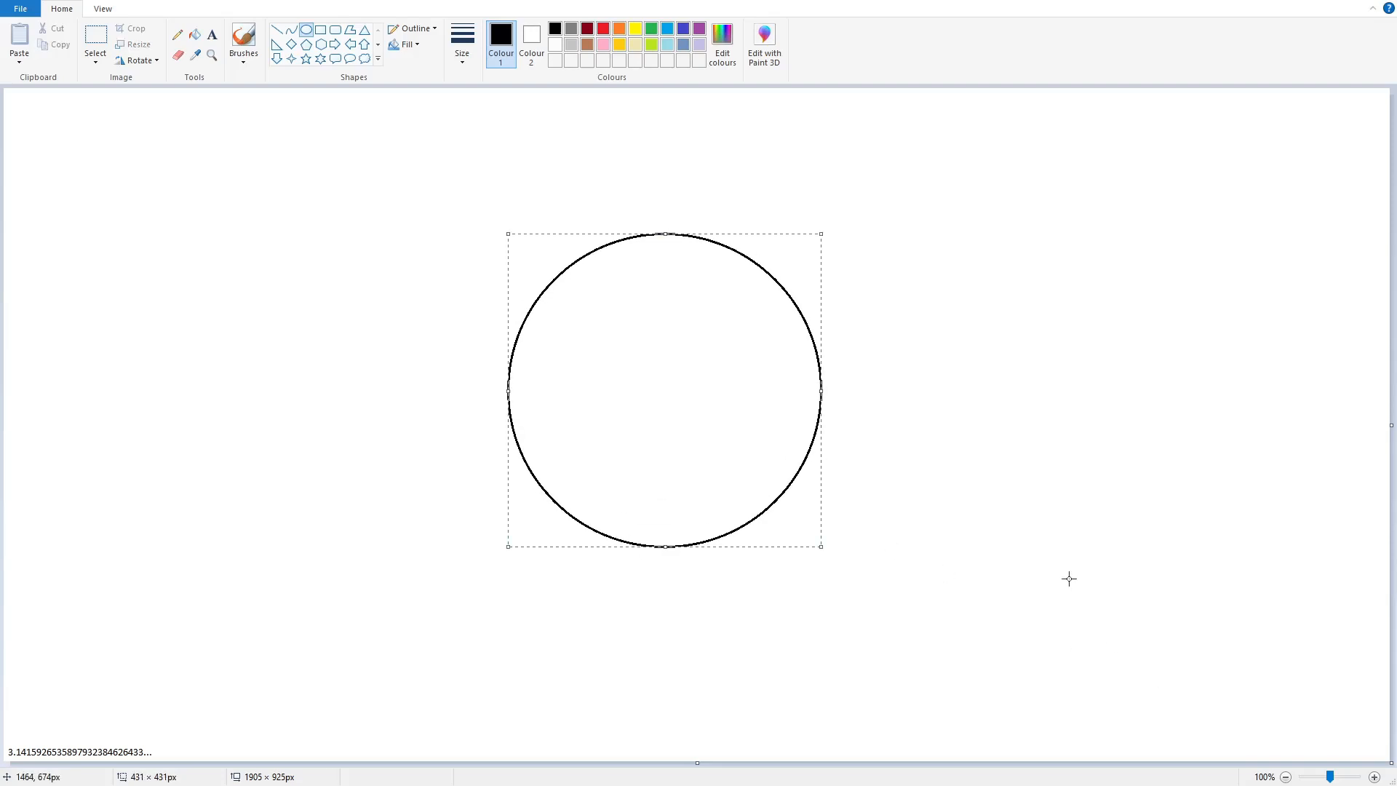
Draw a green radius line from the red centre dot to the circle's rim
{"action": "left_click", "coordinate": [242, 41]}
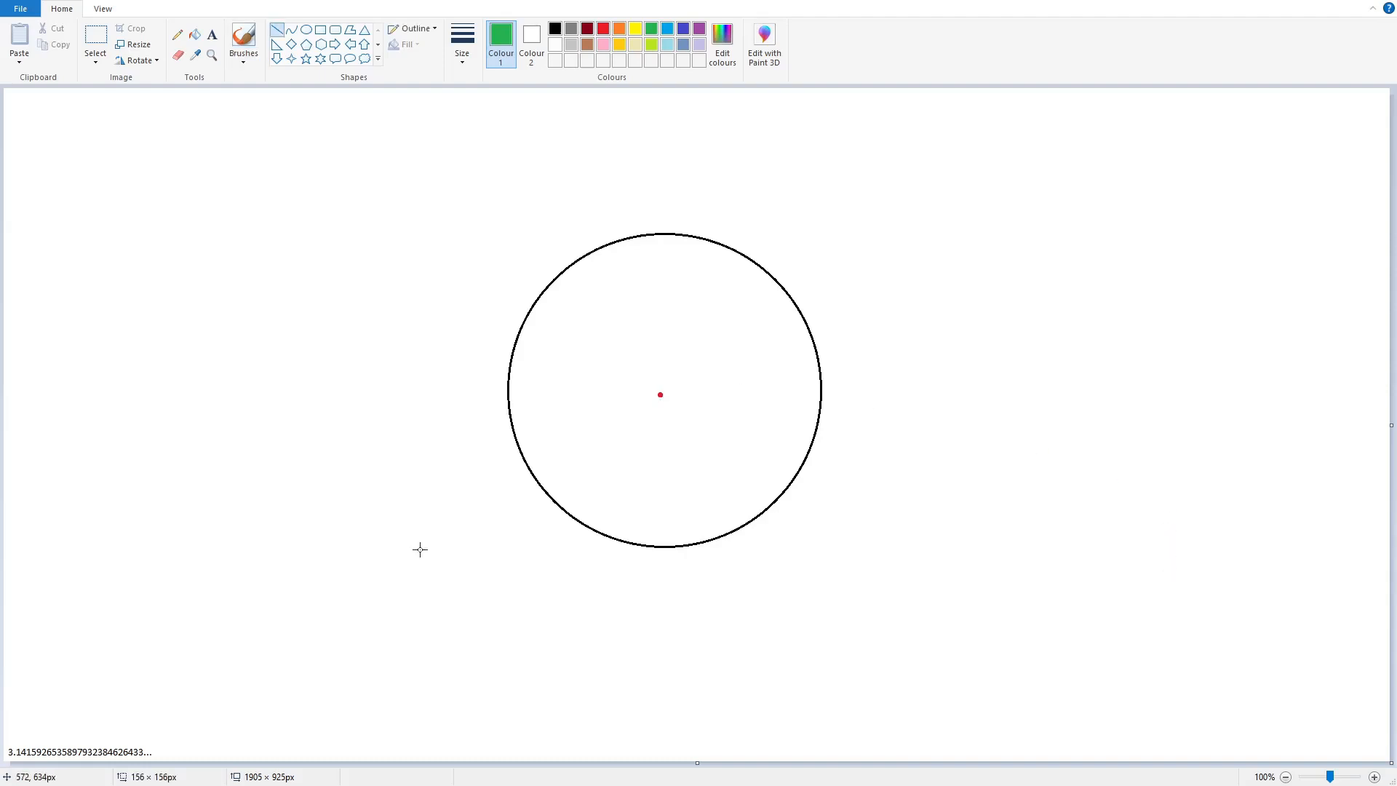
{"action": "mouse_move", "coordinate": [664, 393]}
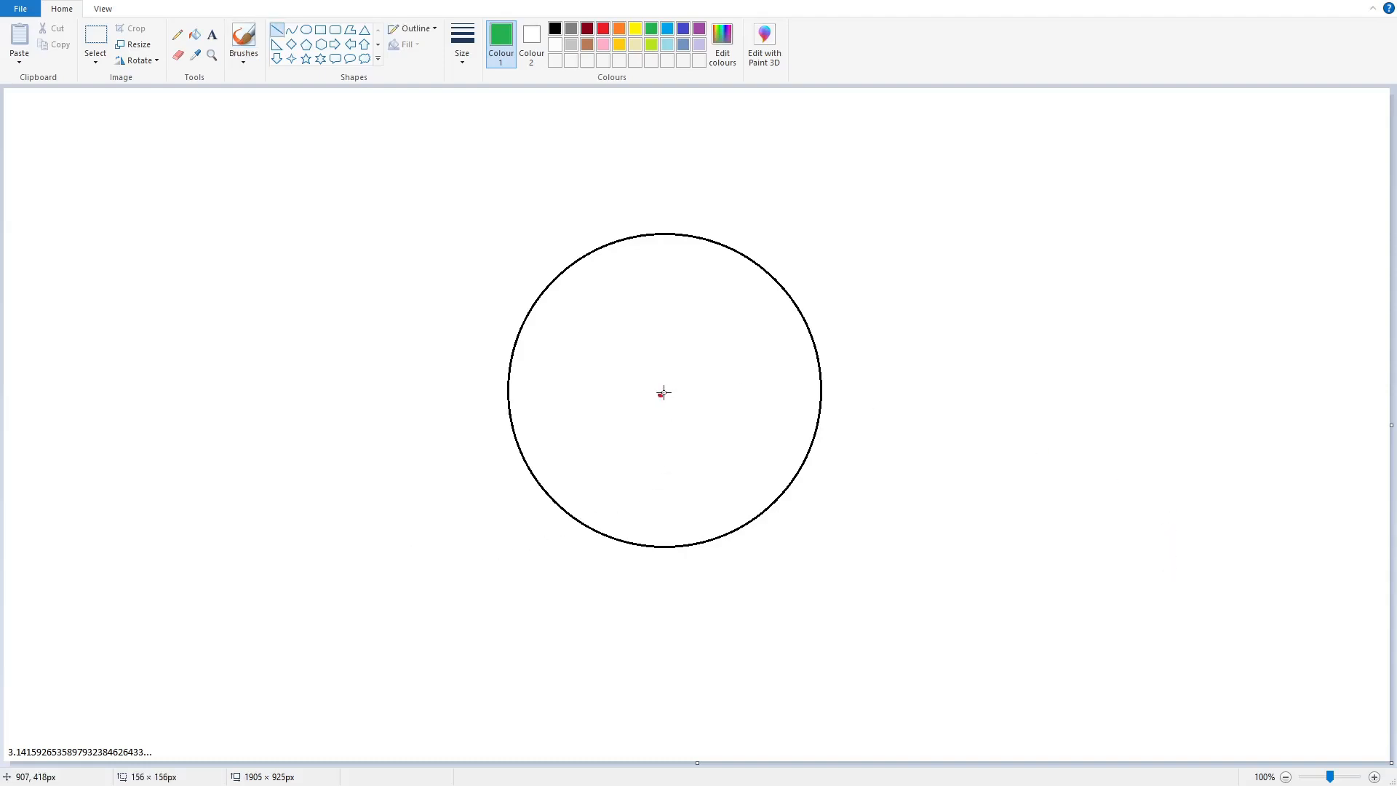
{"action": "left_click_drag", "start_coordinate": [660, 394], "coordinate": [787, 294]}
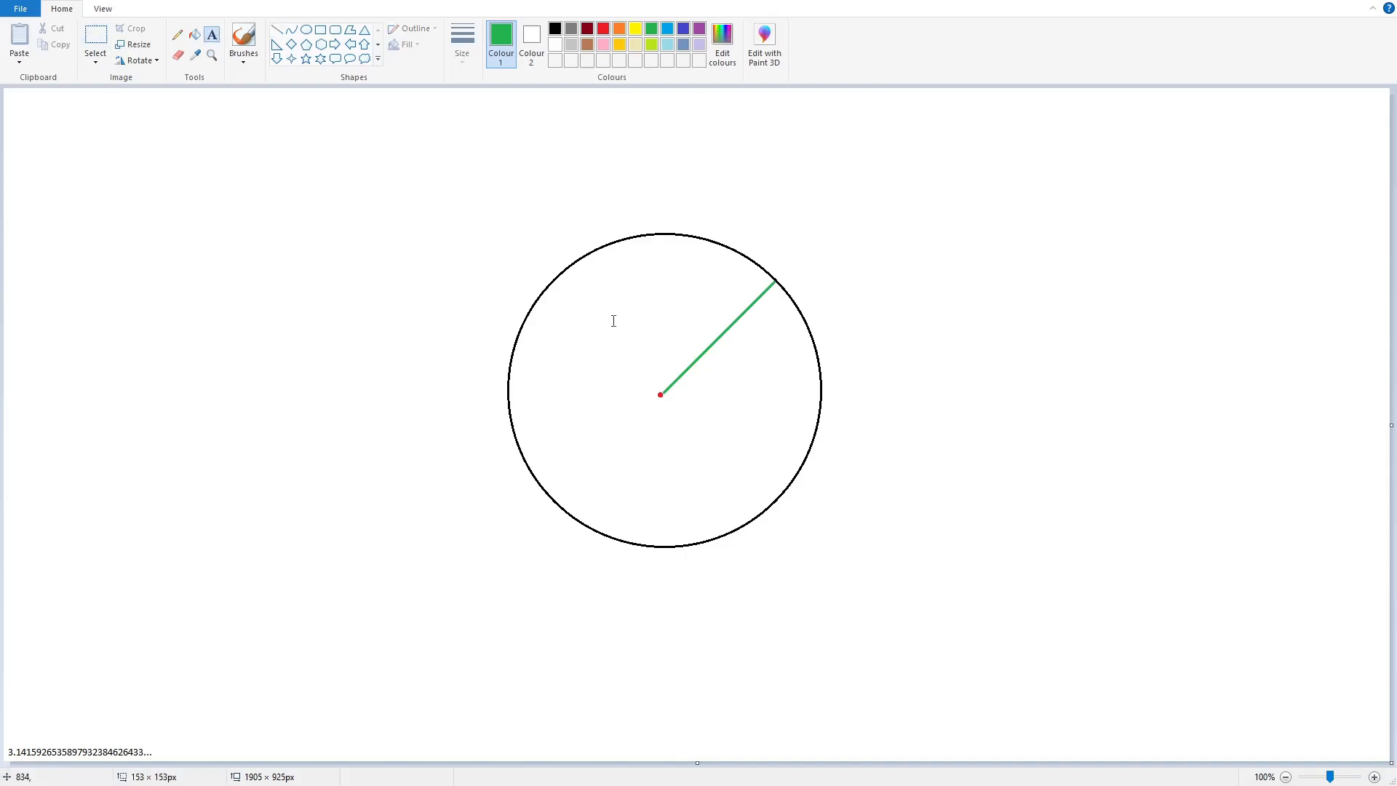
Label the green line with the text 'Radius'
{"action": "left_click", "coordinate": [722, 346]}
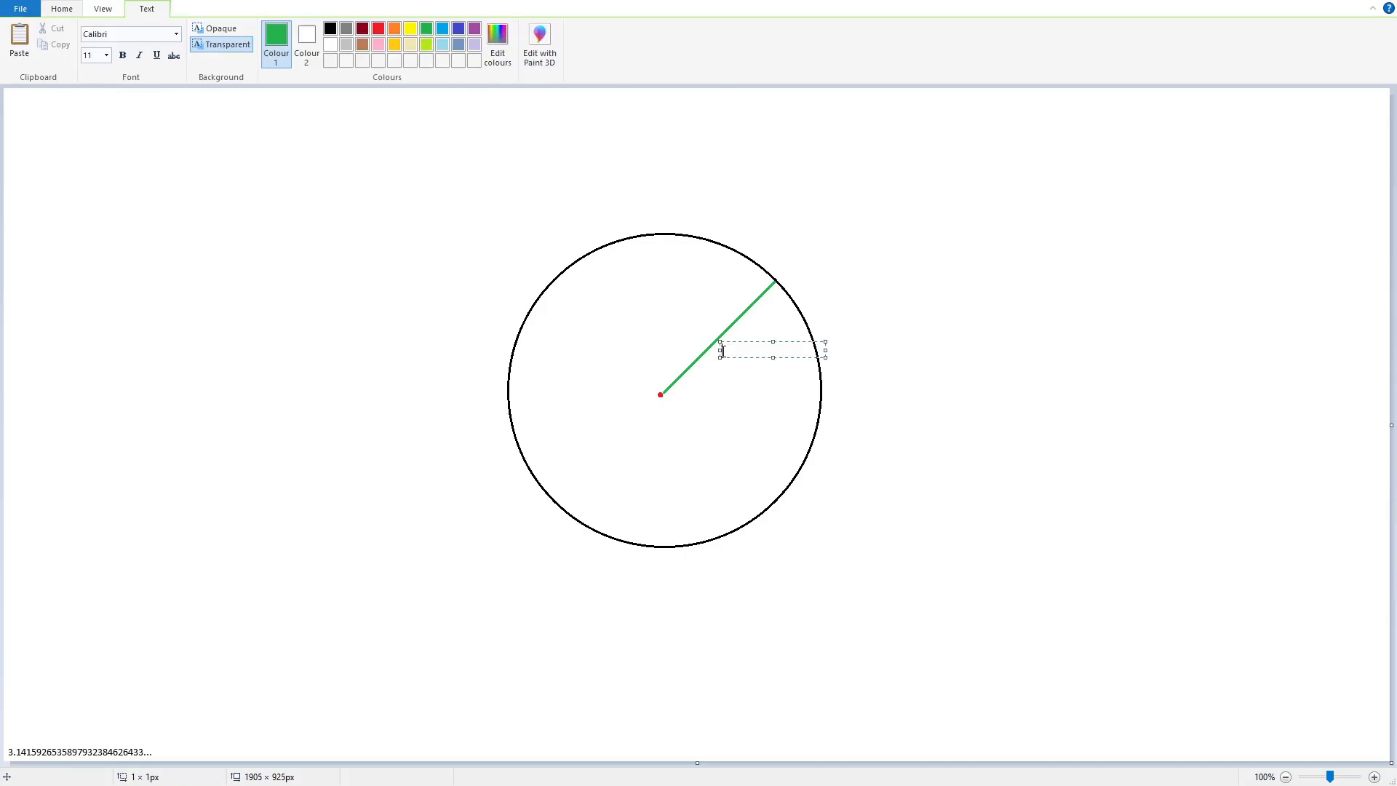
{"action": "type", "text": "Radius"}
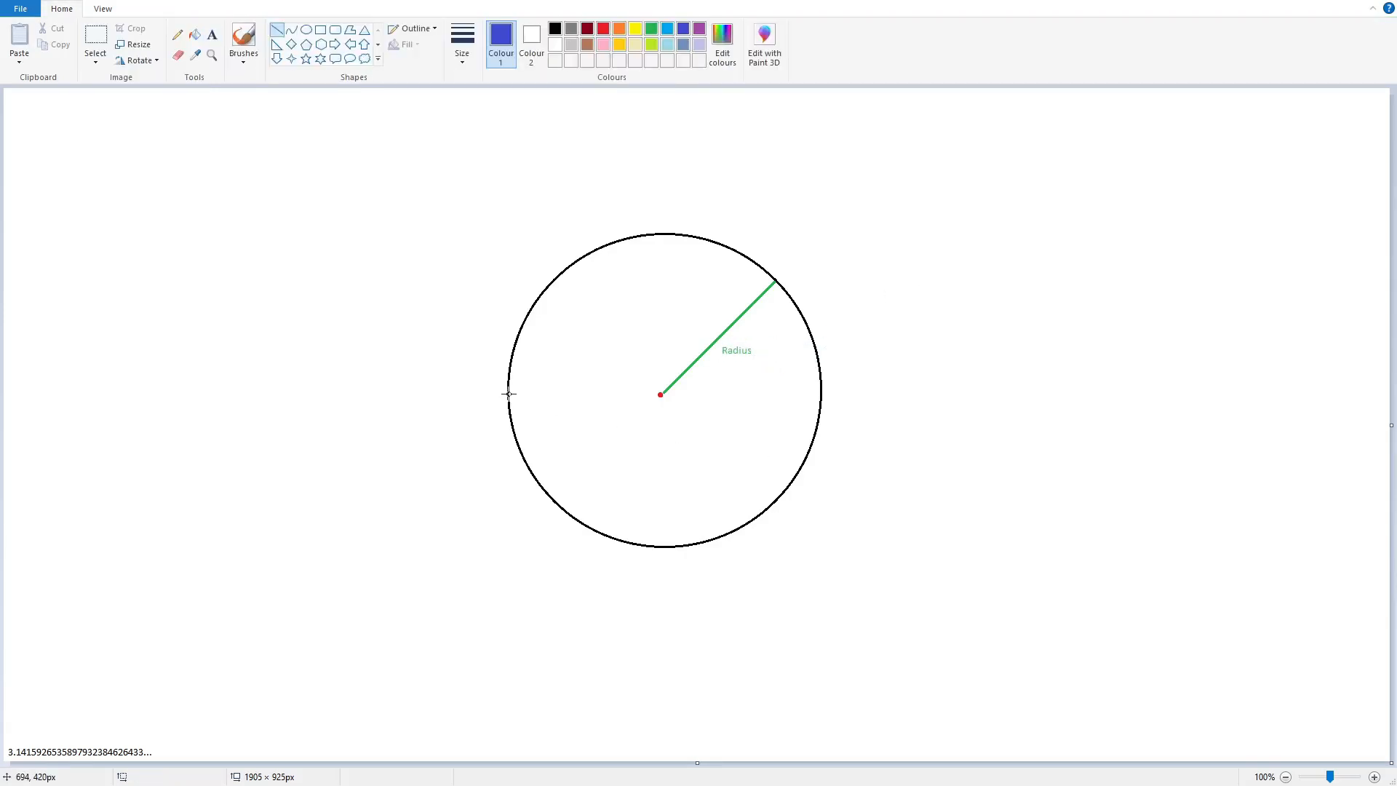
Draw a blue diameter through the centre and label it 'Diameter' below
{"action": "left_click_drag", "start_coordinate": [509, 393], "coordinate": [812, 394]}
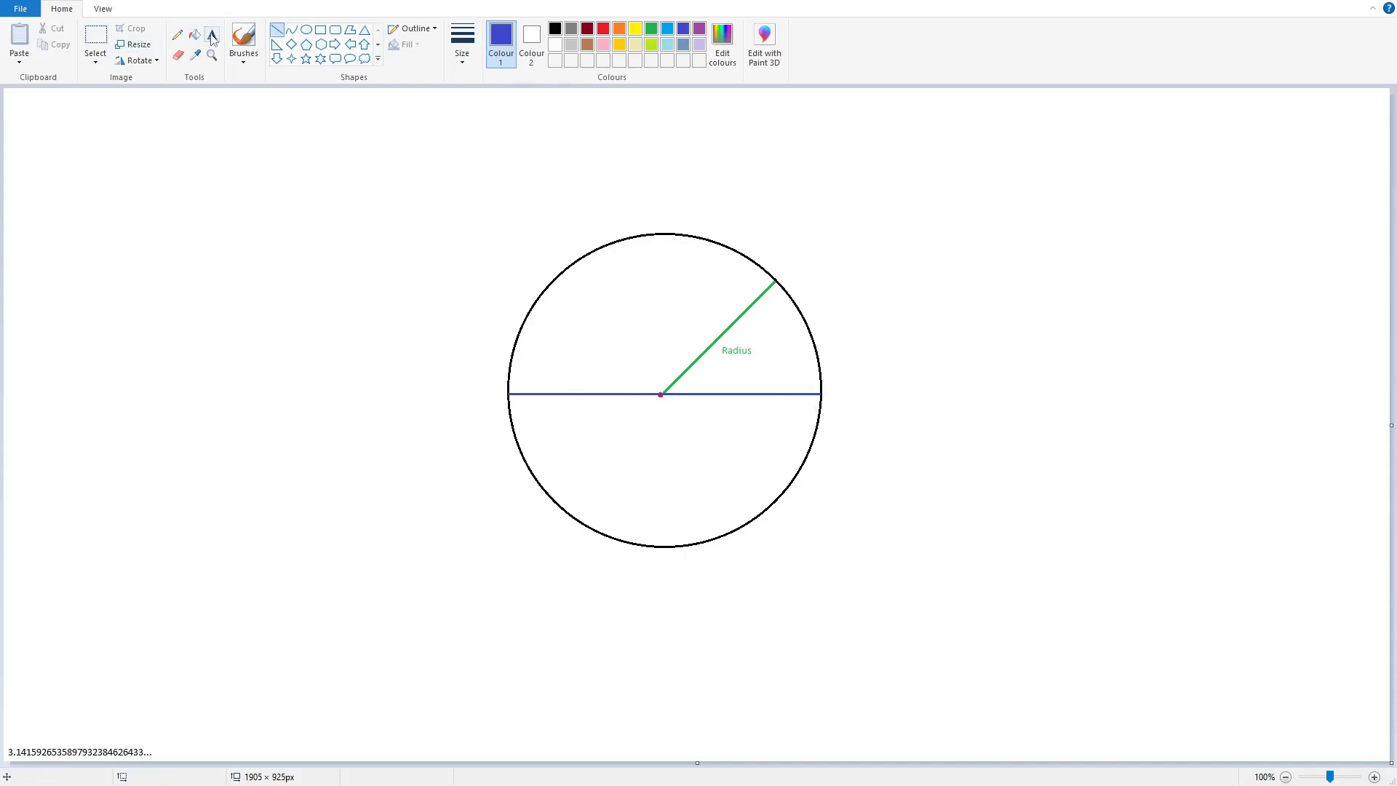
{"action": "left_click", "coordinate": [659, 406]}
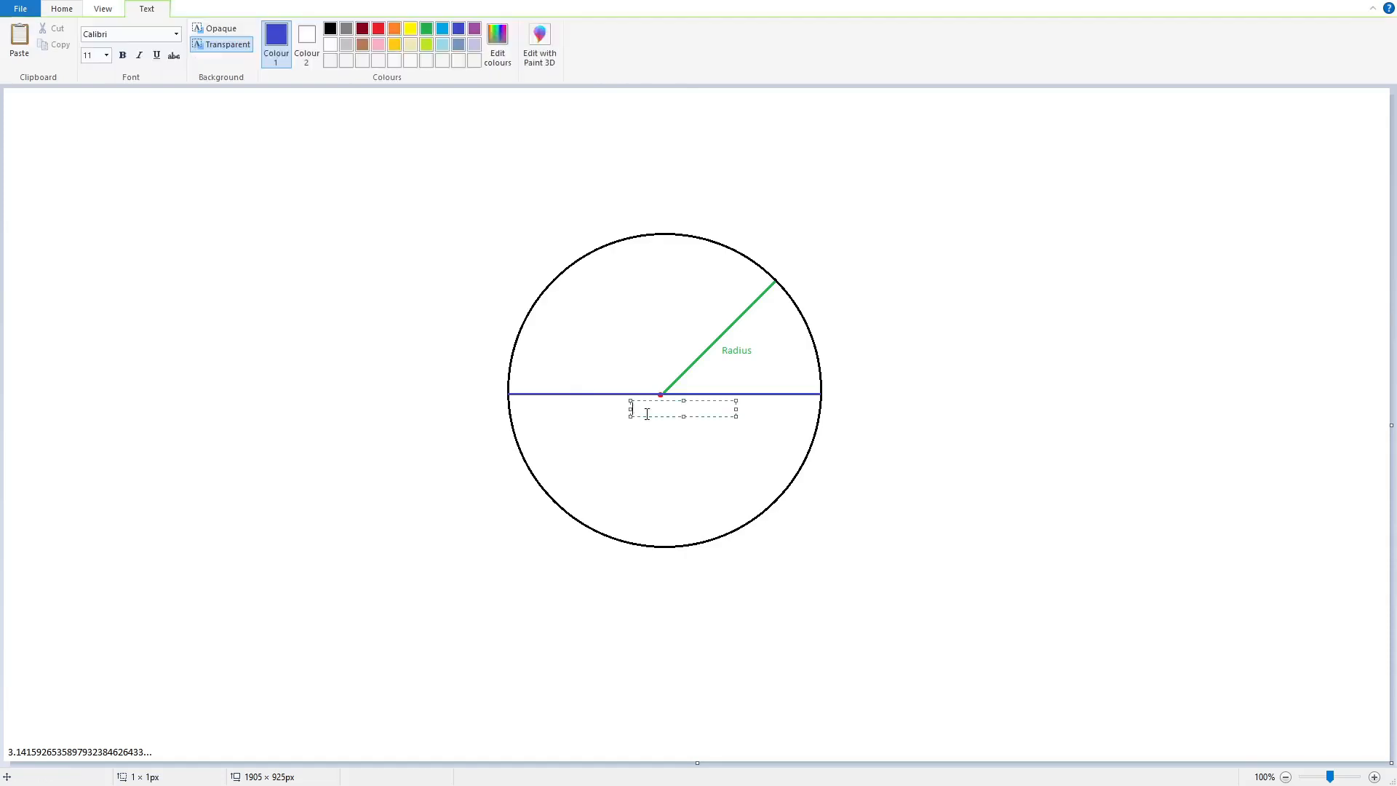
{"action": "type", "text": "Diameter"}
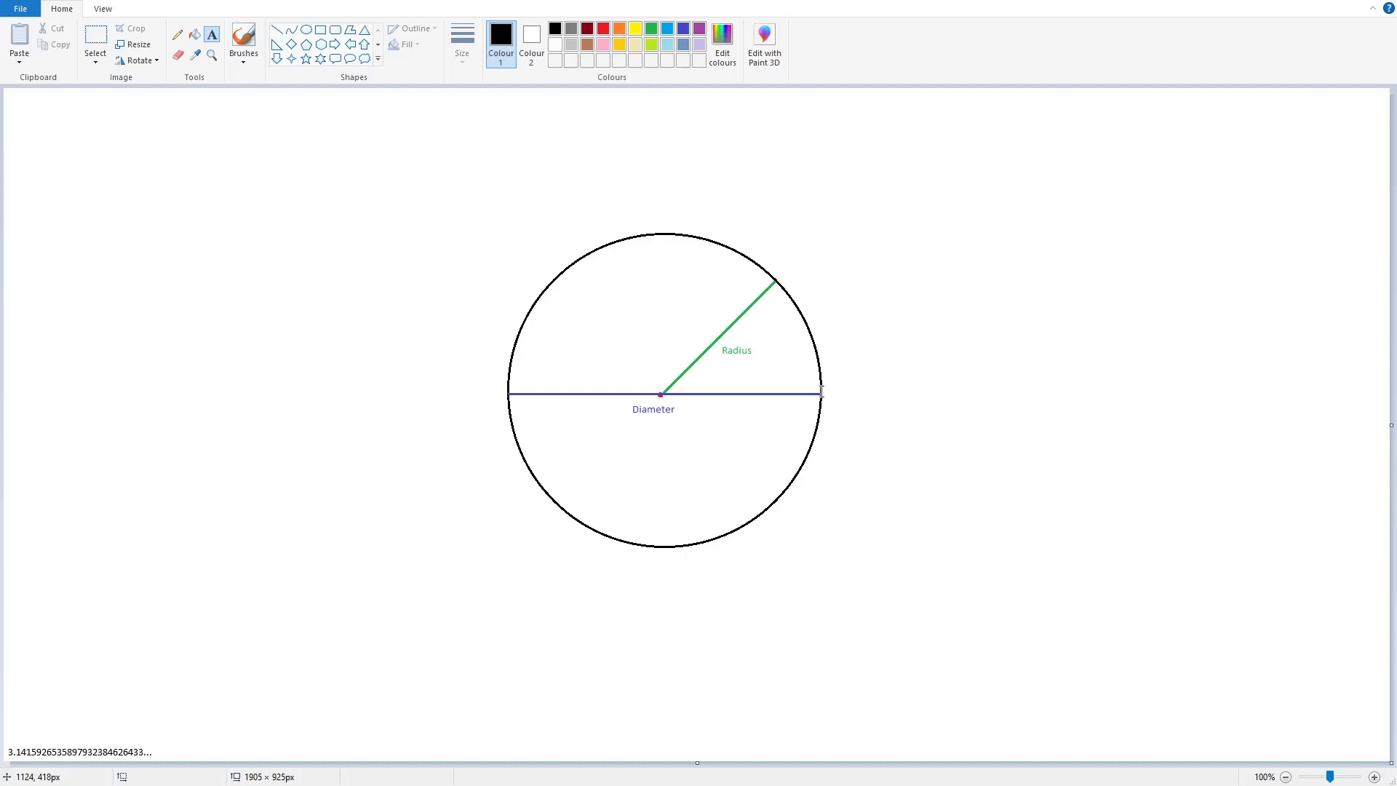
{"action": "mouse_move", "coordinate": [487, 361]}
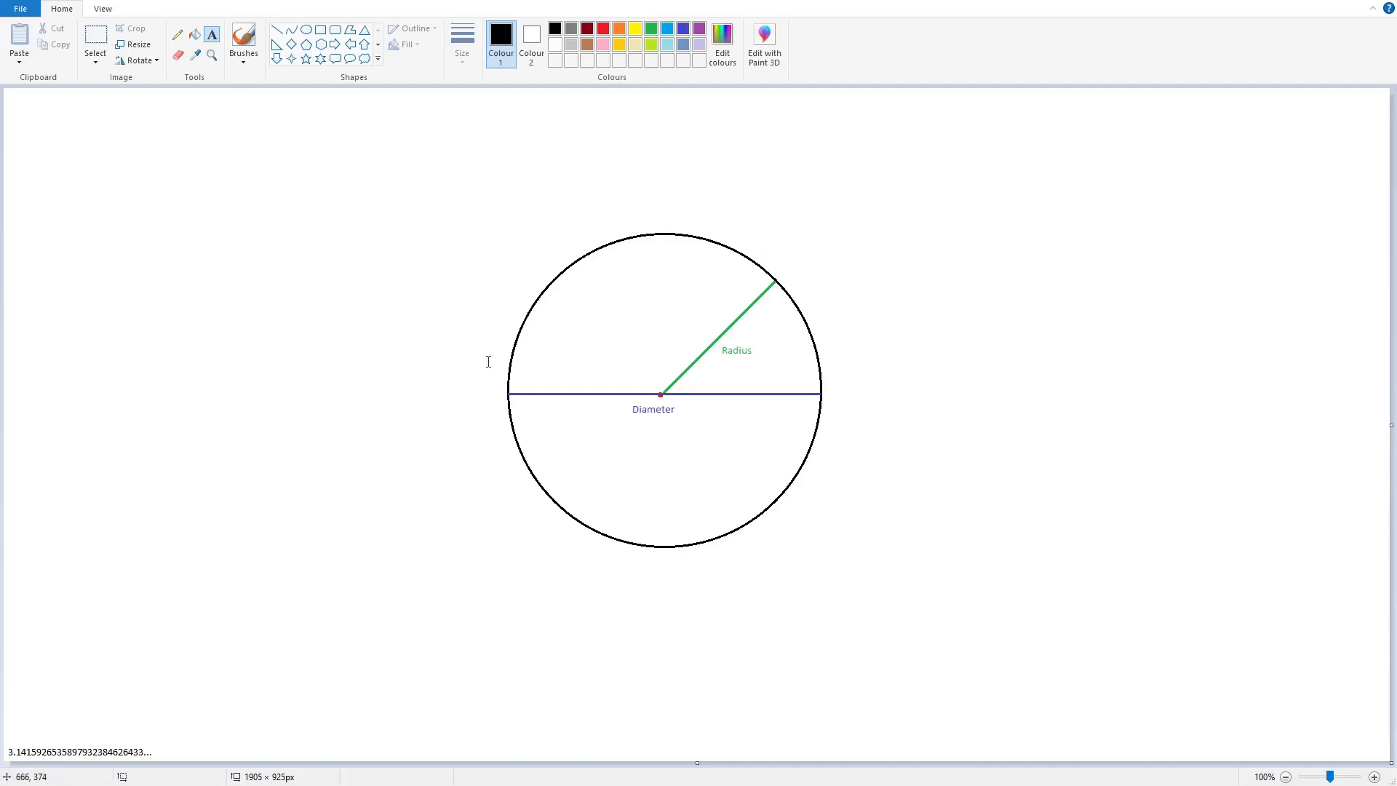
{"action": "mouse_move", "coordinate": [624, 204]}
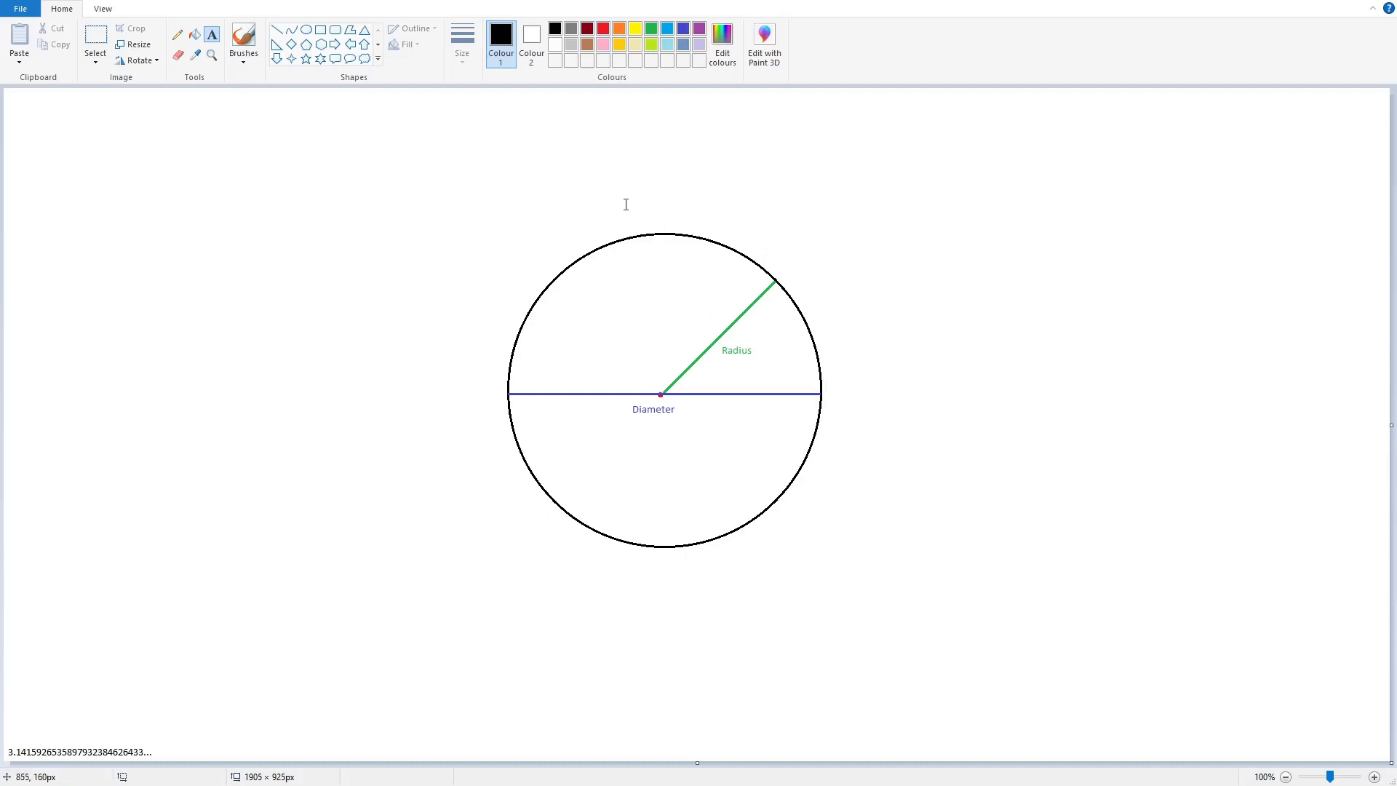
Write 'Circumference' above the circle in black
{"action": "type", "text": "Circumference"}
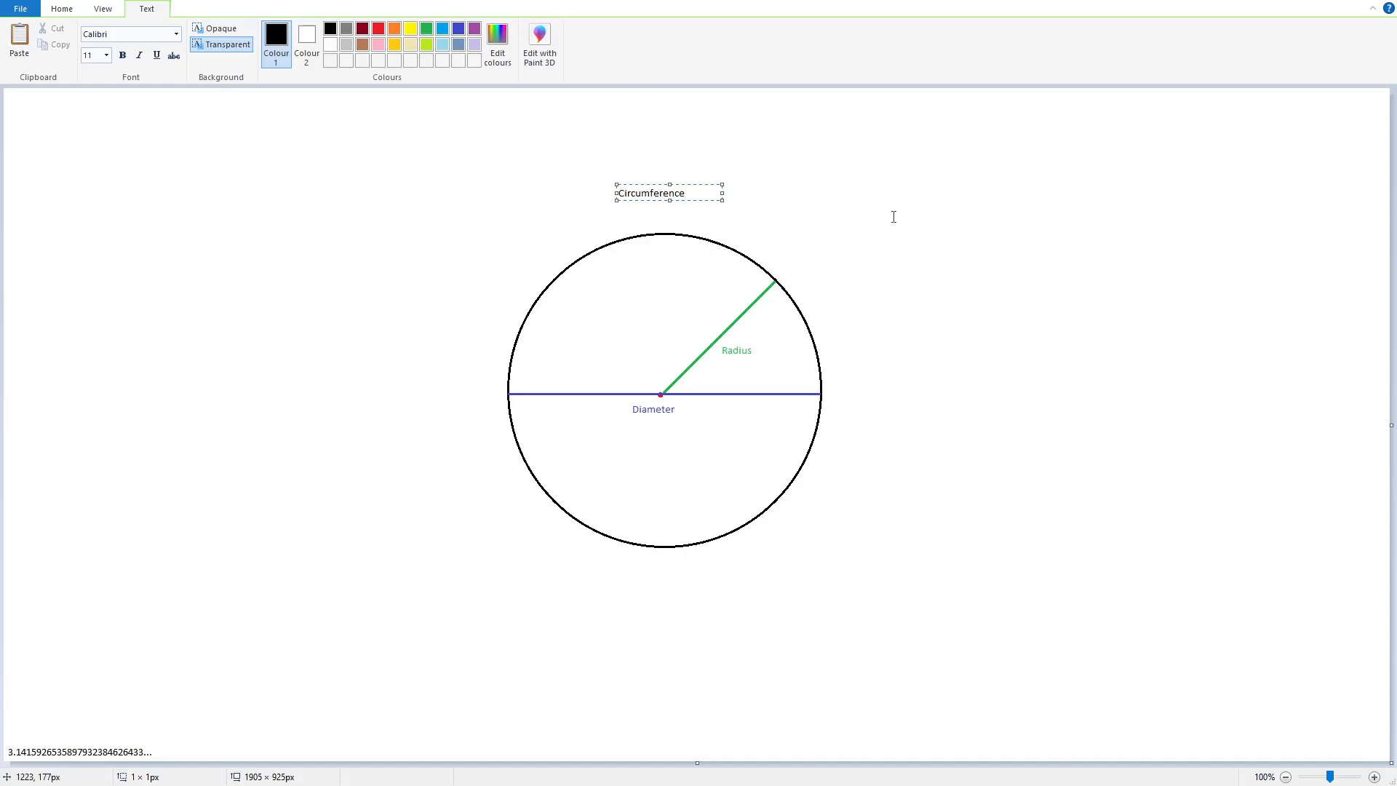
Commit the Circumference label, mark the radius 0.5 and start the diameter value 1
{"action": "left_click", "coordinate": [61, 9]}
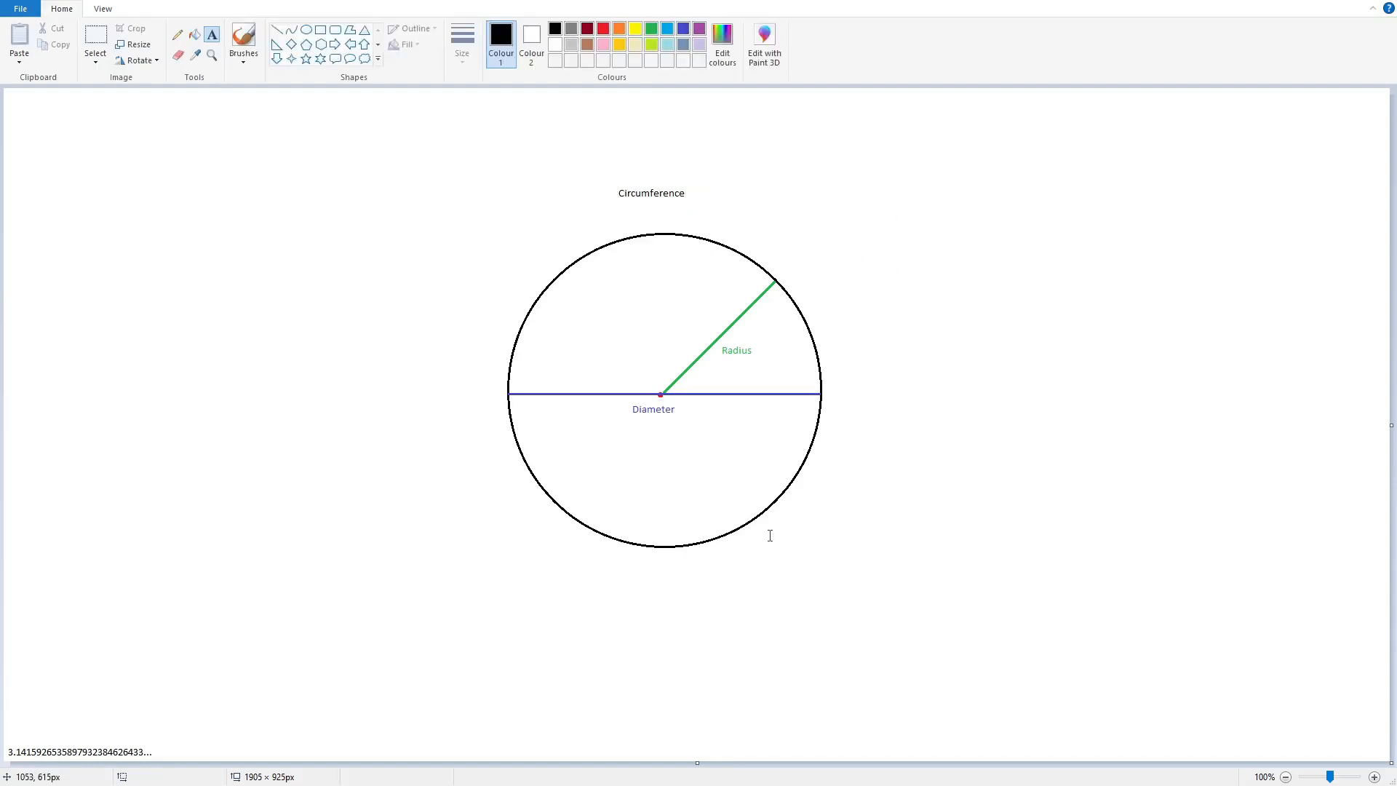
{"action": "mouse_move", "coordinate": [636, 412]}
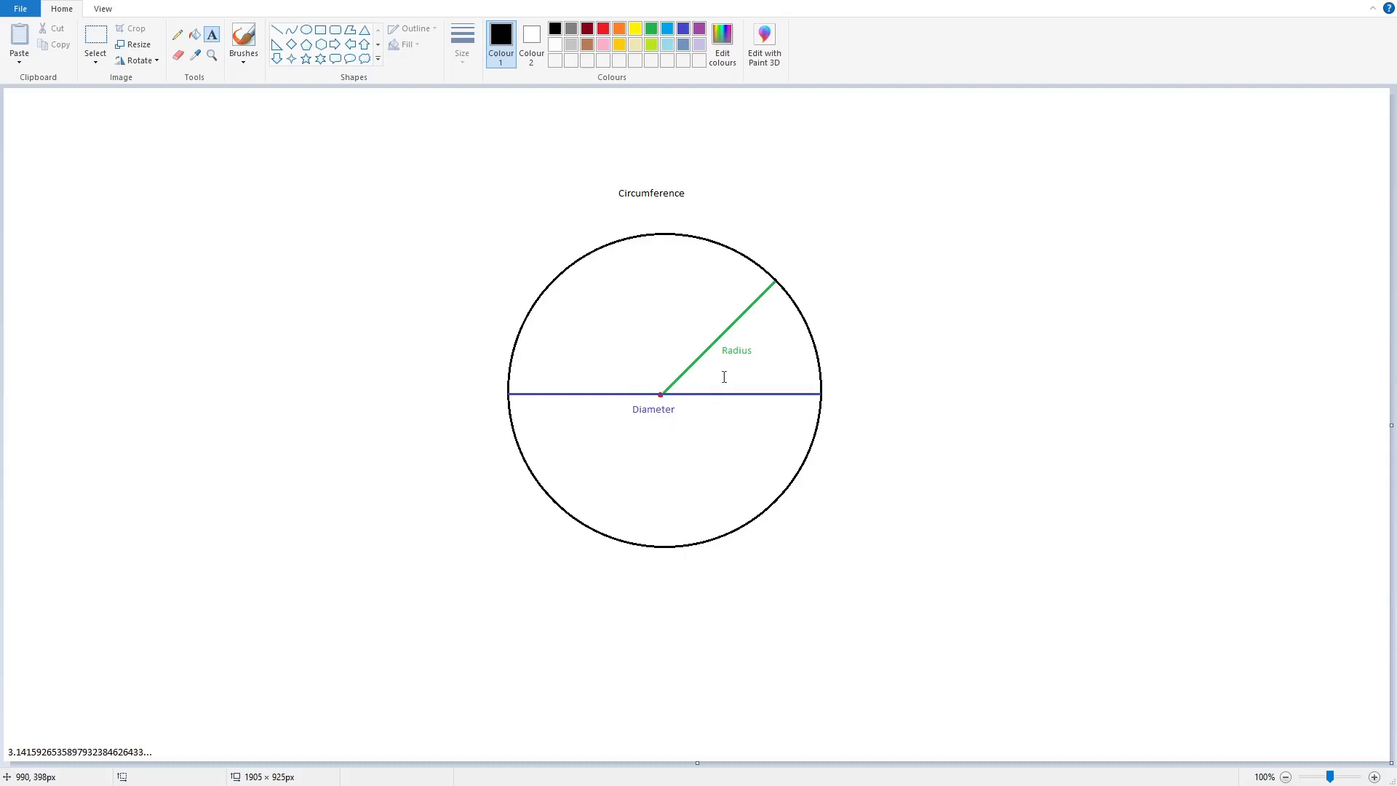
{"action": "mouse_move", "coordinate": [729, 352]}
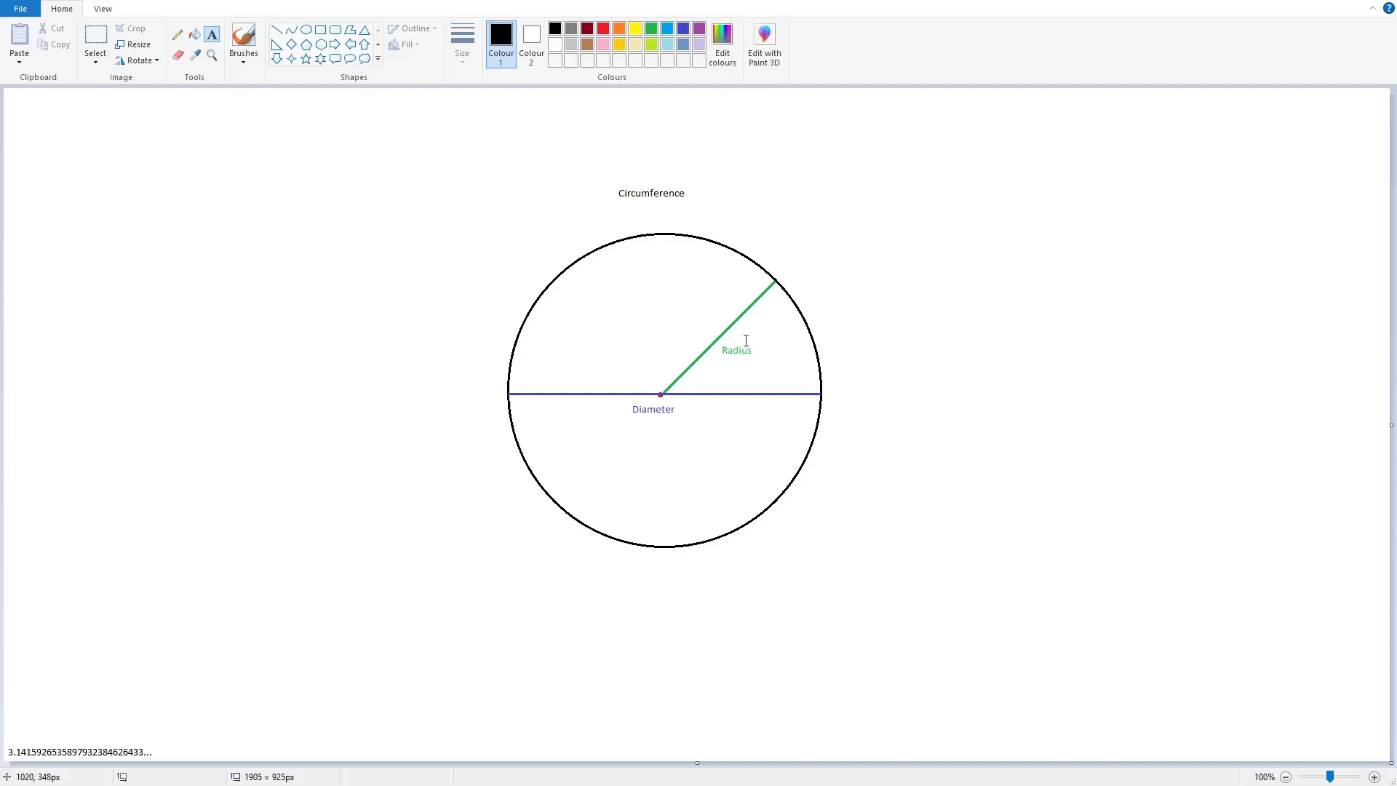
{"action": "left_click", "coordinate": [734, 331]}
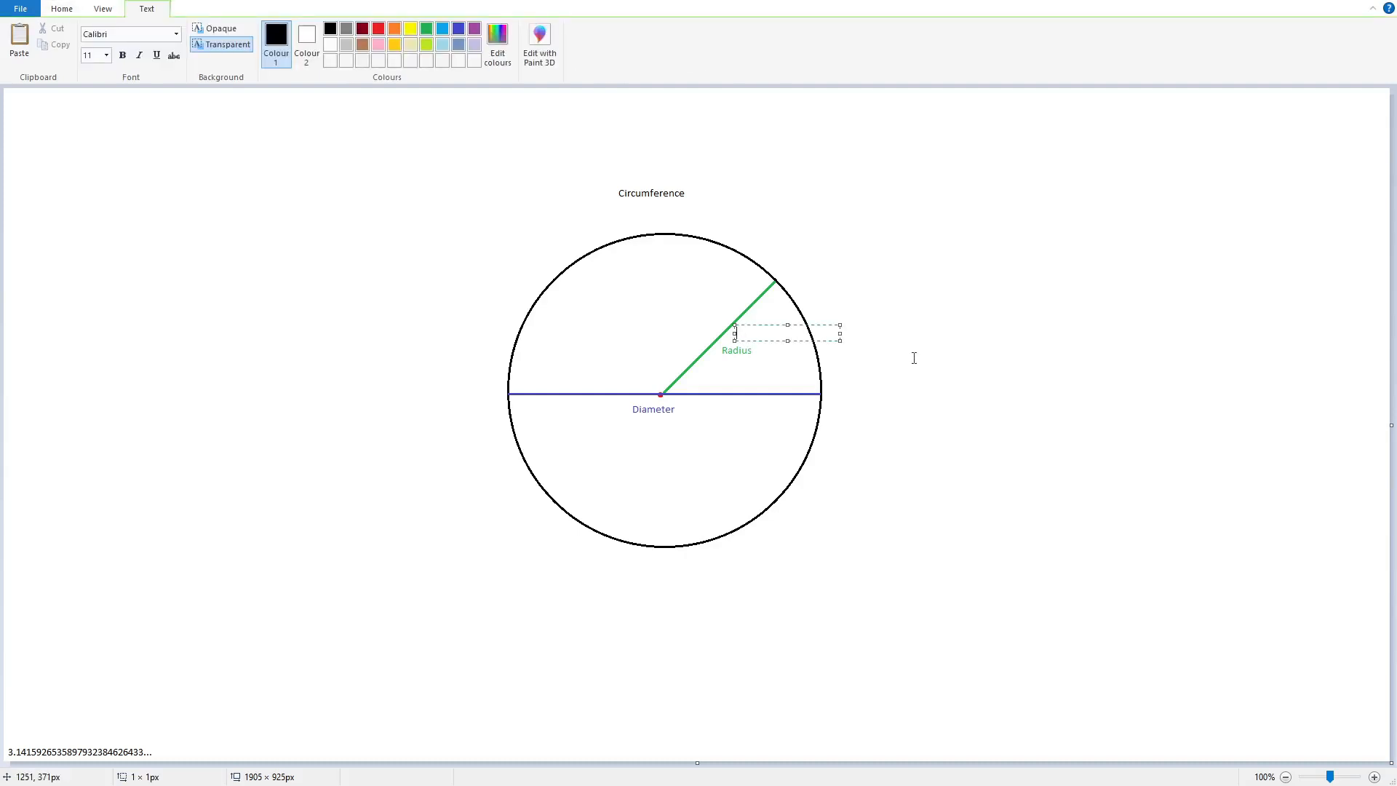
{"action": "type", "text": "0.5"}
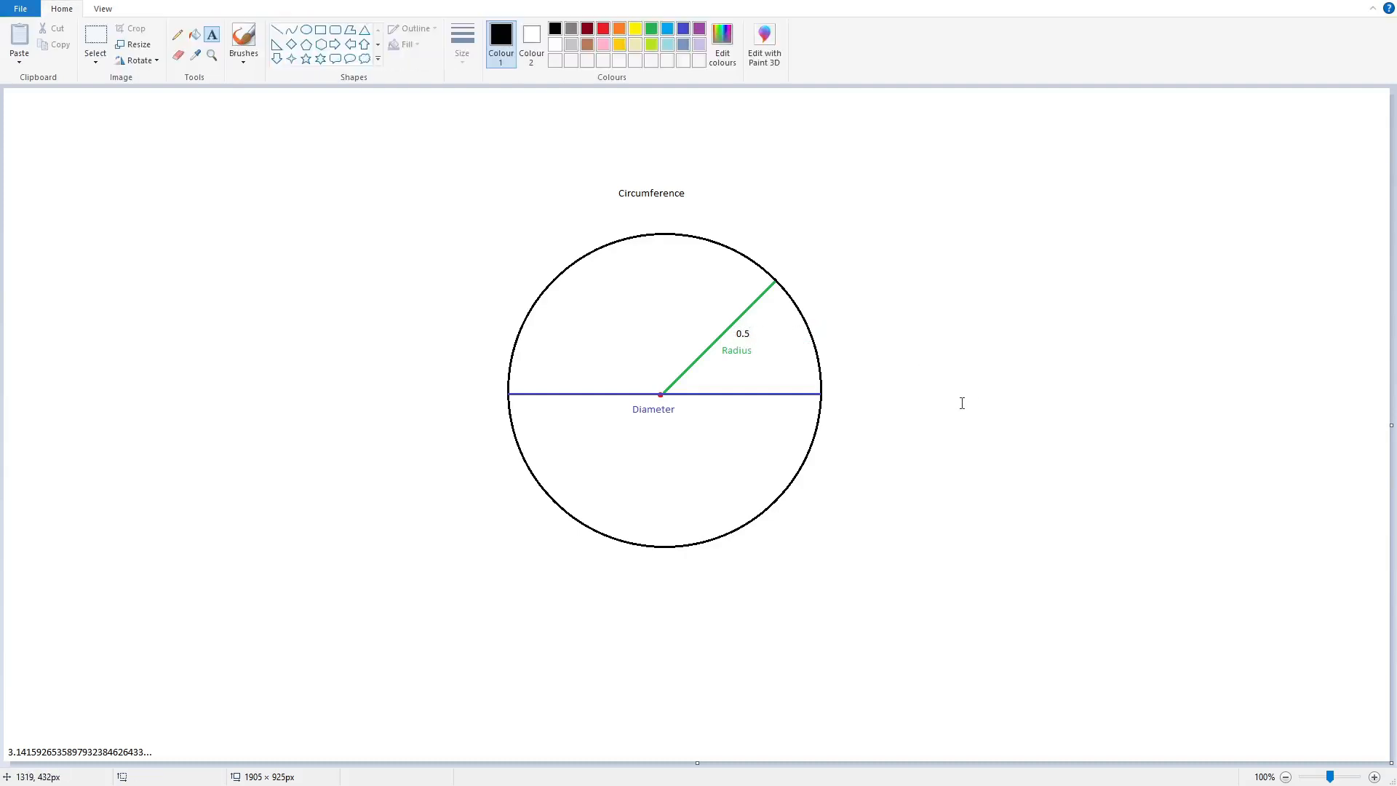
{"action": "mouse_move", "coordinate": [689, 396]}
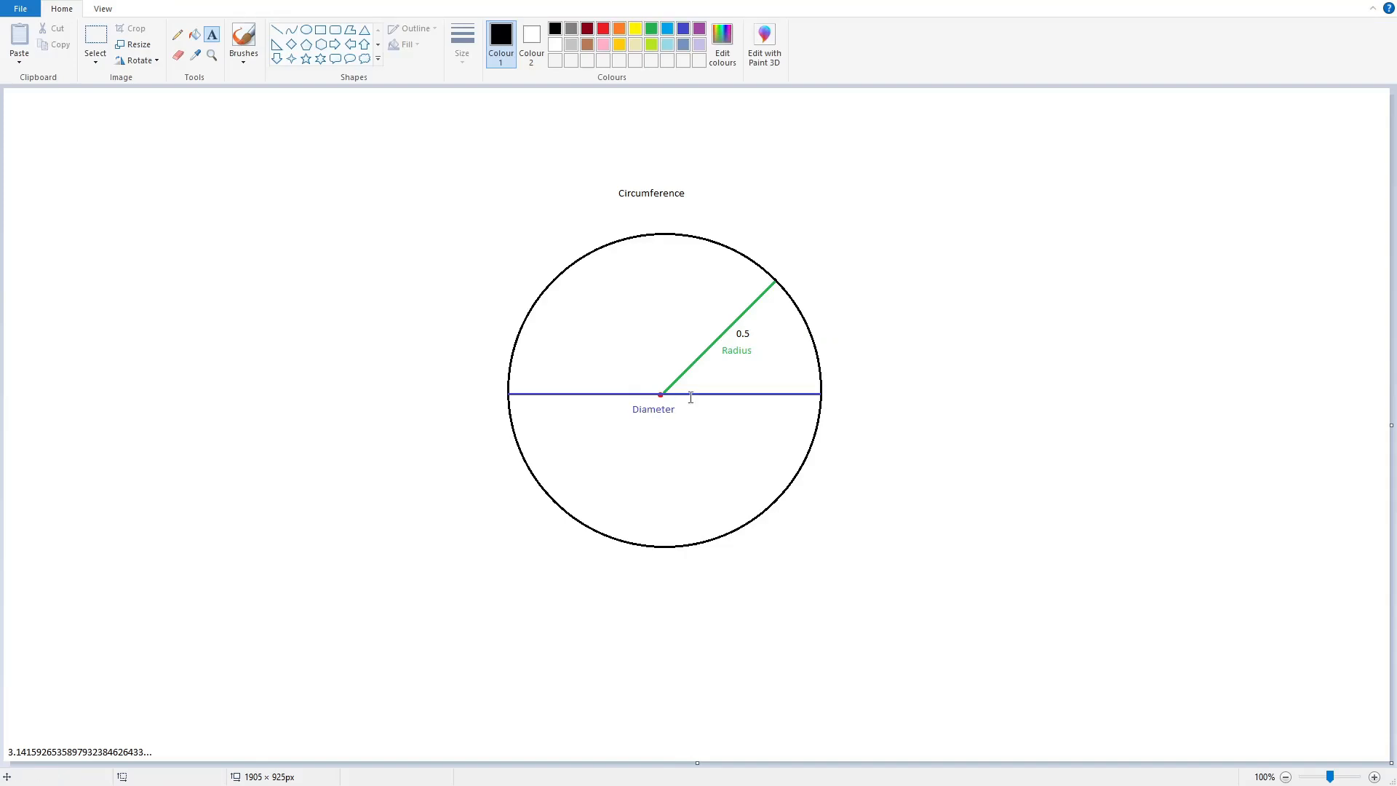
{"action": "mouse_move", "coordinate": [641, 425]}
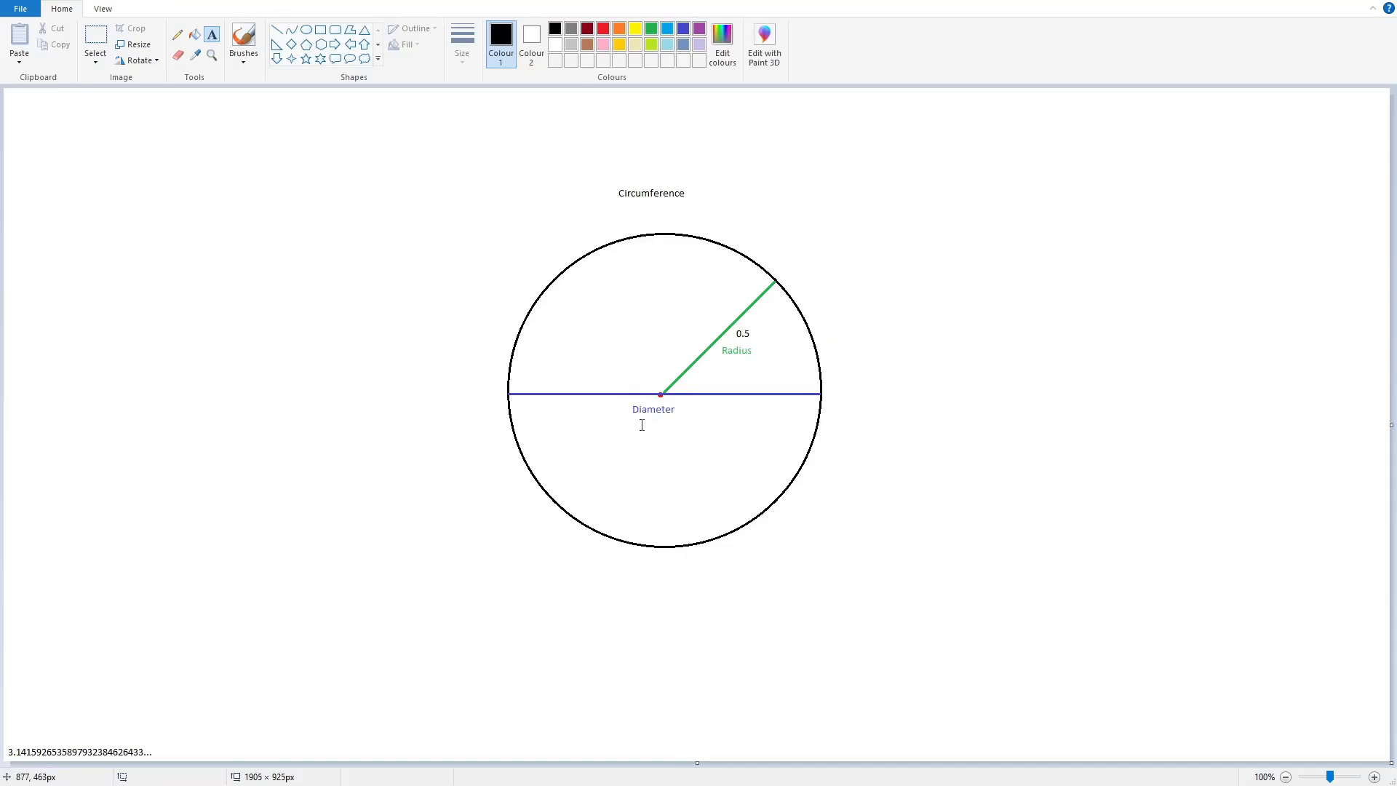
{"action": "left_click", "coordinate": [650, 425]}
{"action": "type", "text": "1"}
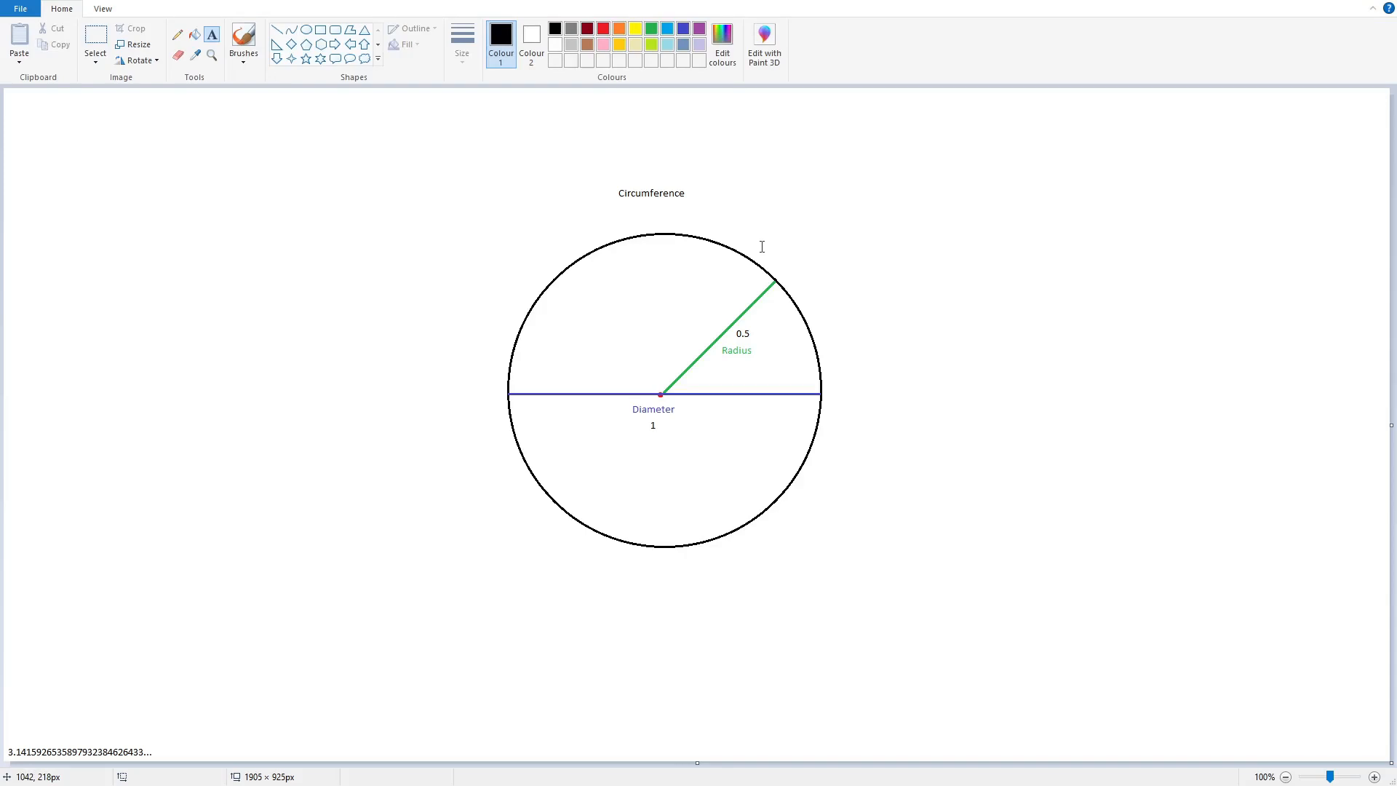
{"action": "mouse_move", "coordinate": [557, 185]}
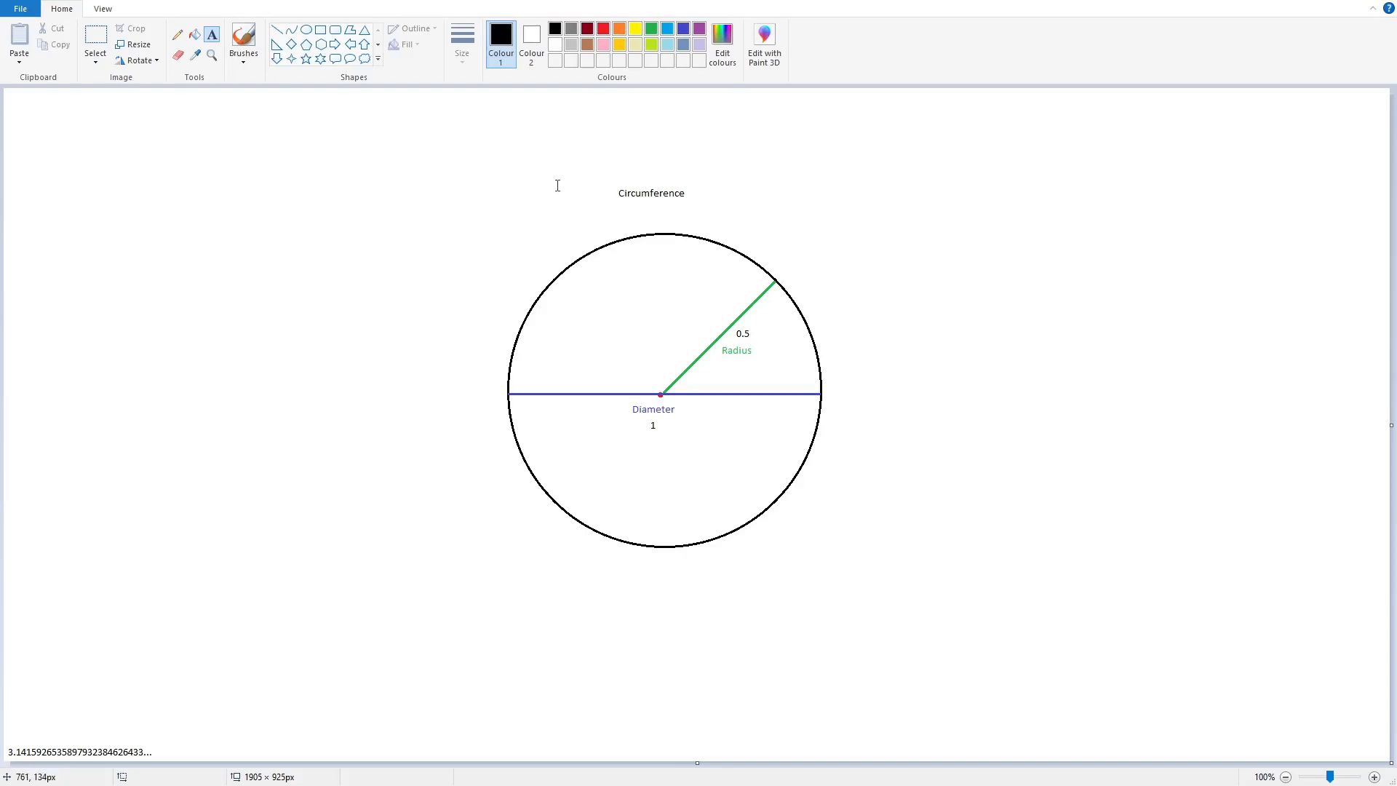
{"action": "mouse_move", "coordinate": [669, 411]}
{"action": "type", "text": "1 *"}
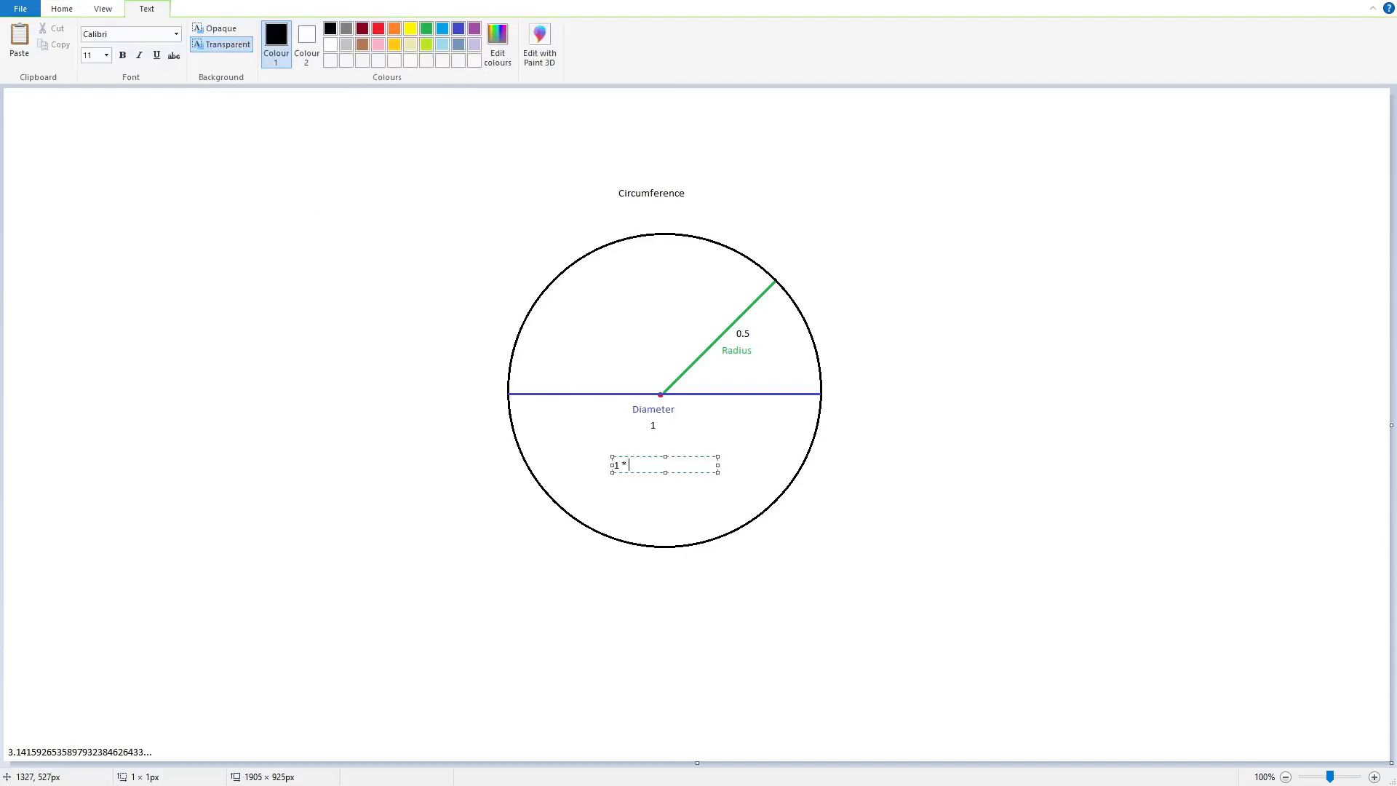
Write the calculation '1 * 3.14 = 3.14' beneath the diameter value
{"action": "type", "text": "3.14"}
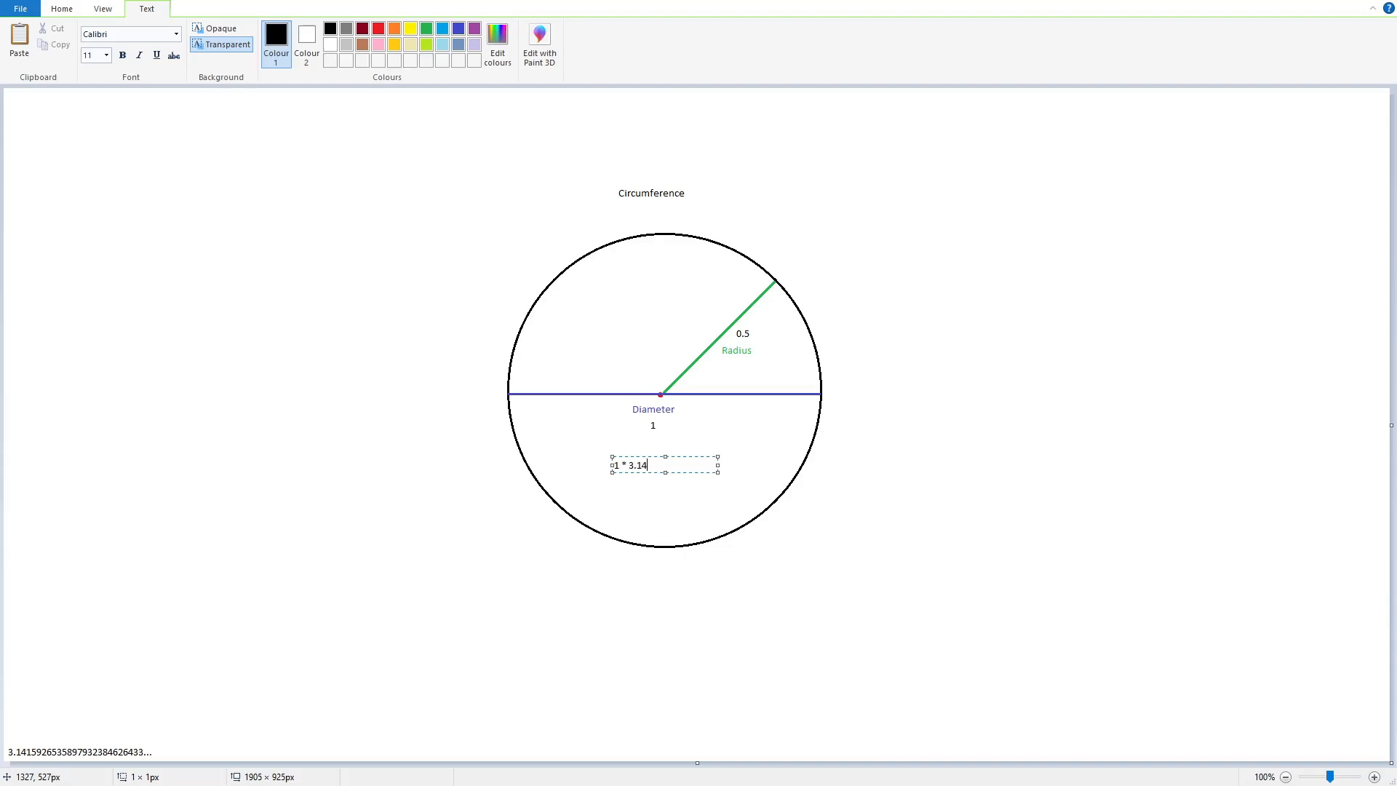
{"action": "type", "text": "= 3.14"}
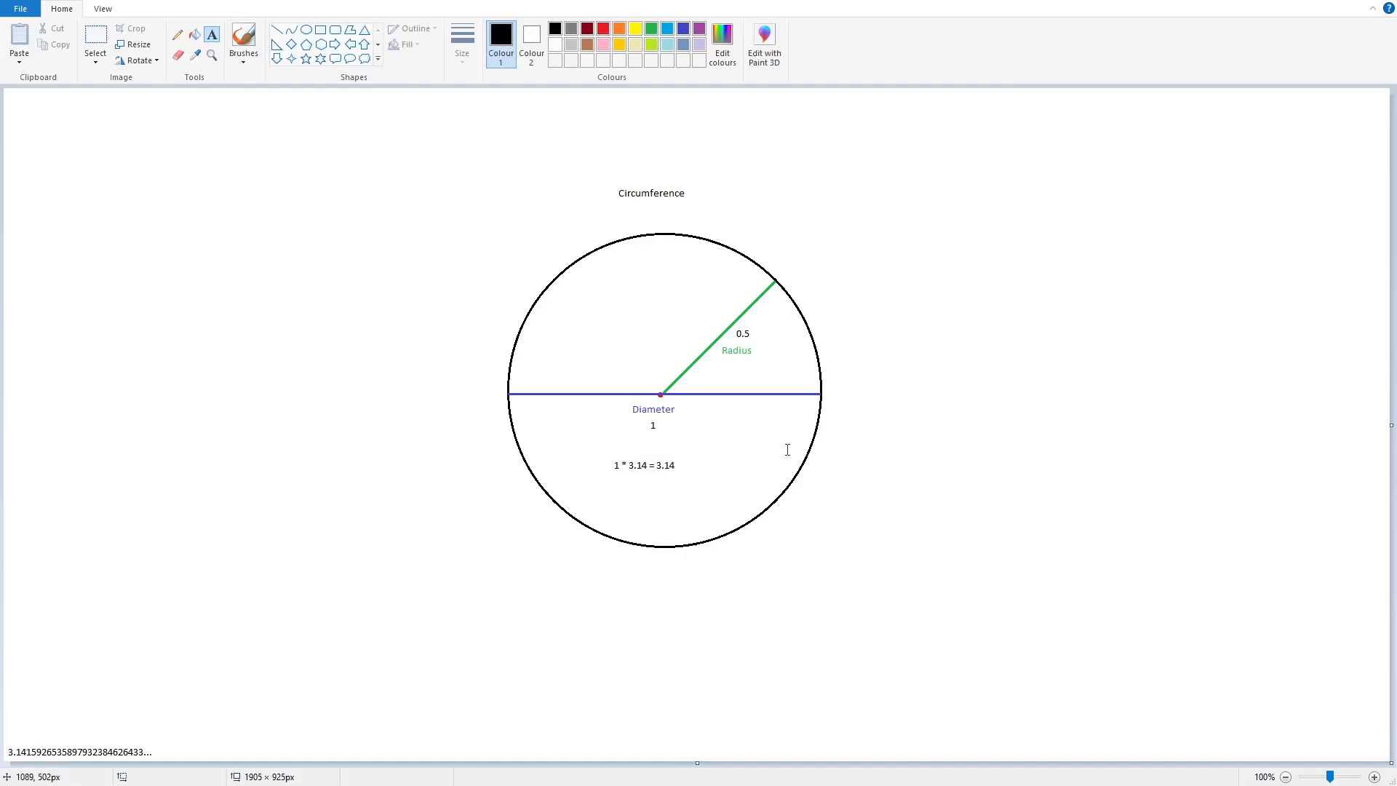
{"action": "mouse_move", "coordinate": [642, 215]}
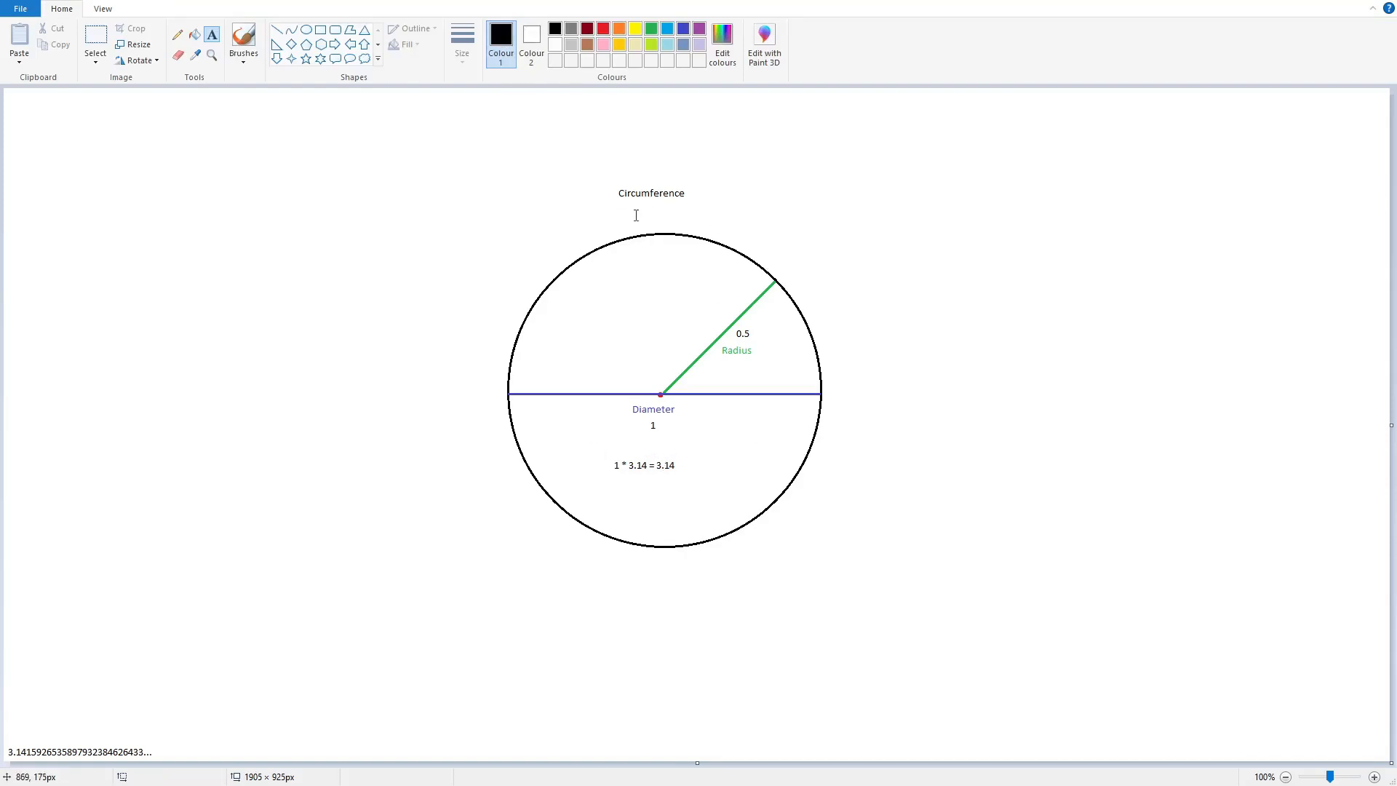
Add 3.14 under Circumference, then undo all number labels leaving Radius and Diameter
{"action": "type", "text": "3.14"}
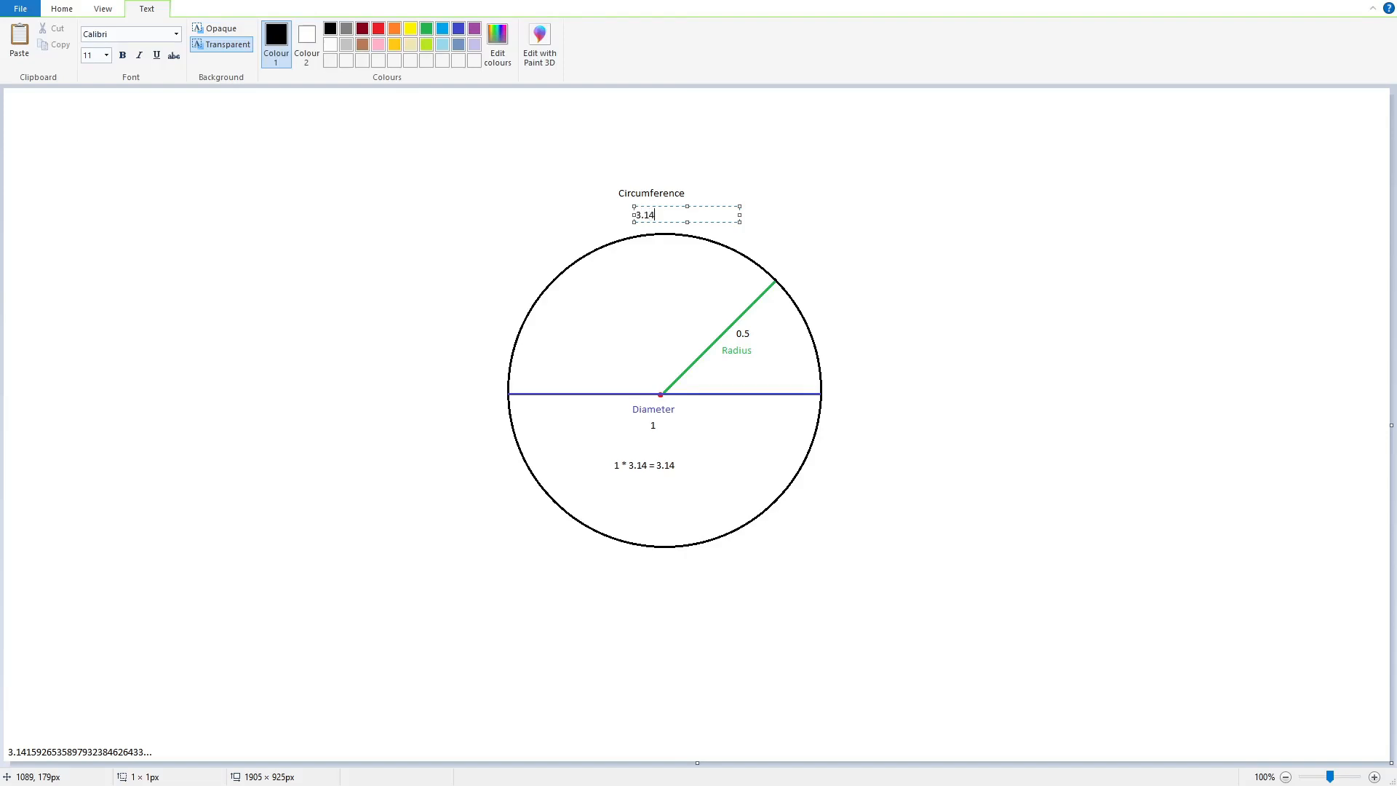
{"action": "type", "text": "......"}
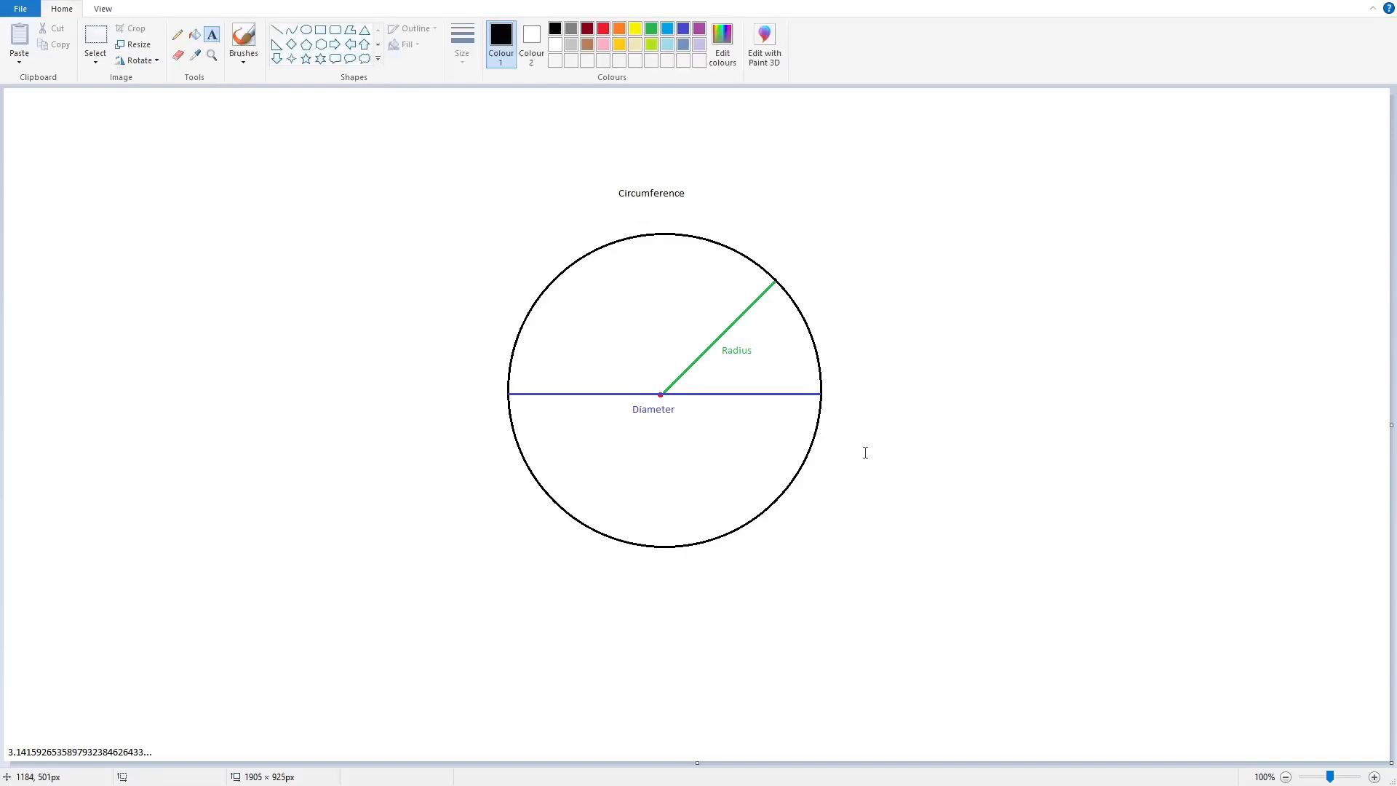
{"action": "mouse_move", "coordinate": [740, 337]}
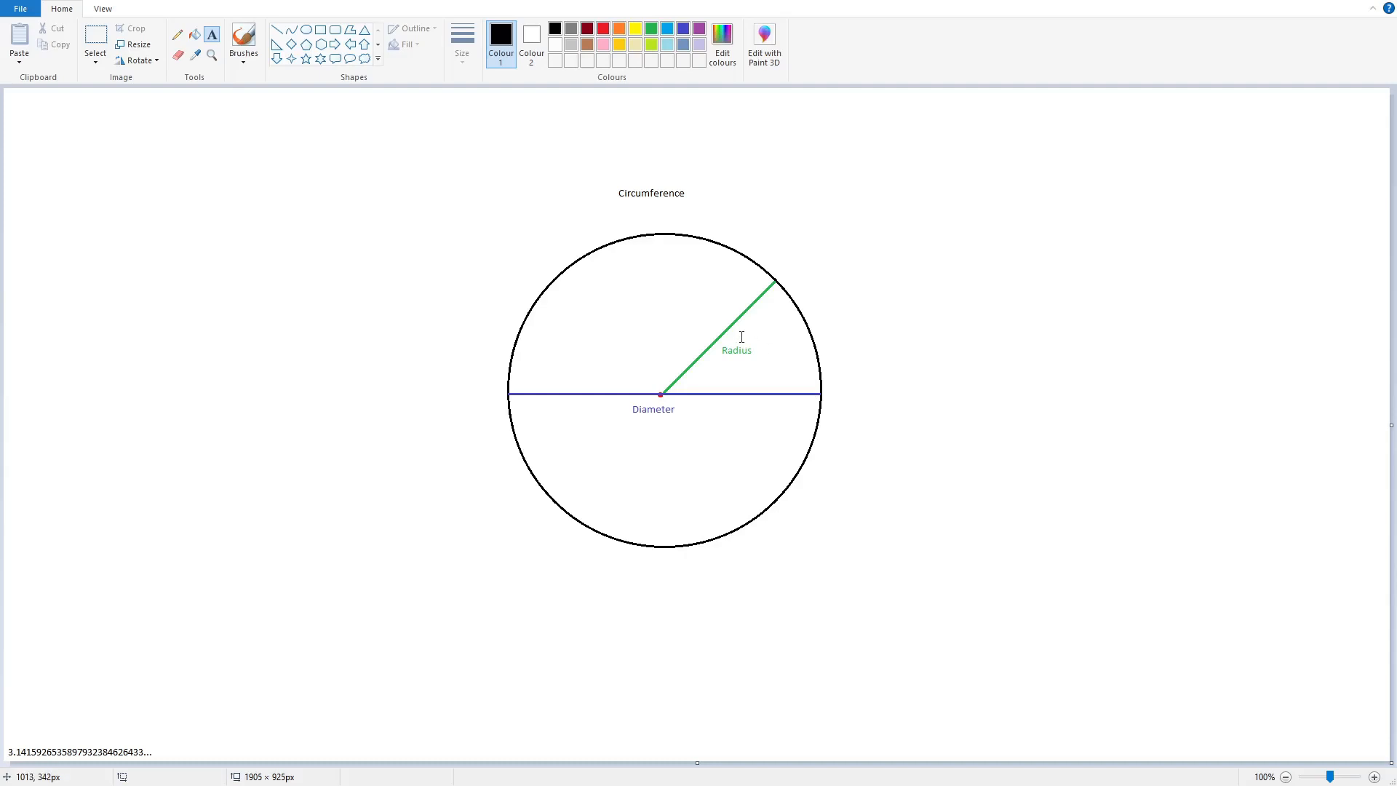
Label the radius as 1 and the diameter as 2
{"action": "left_click", "coordinate": [764, 336]}
{"action": "type", "text": "1"}
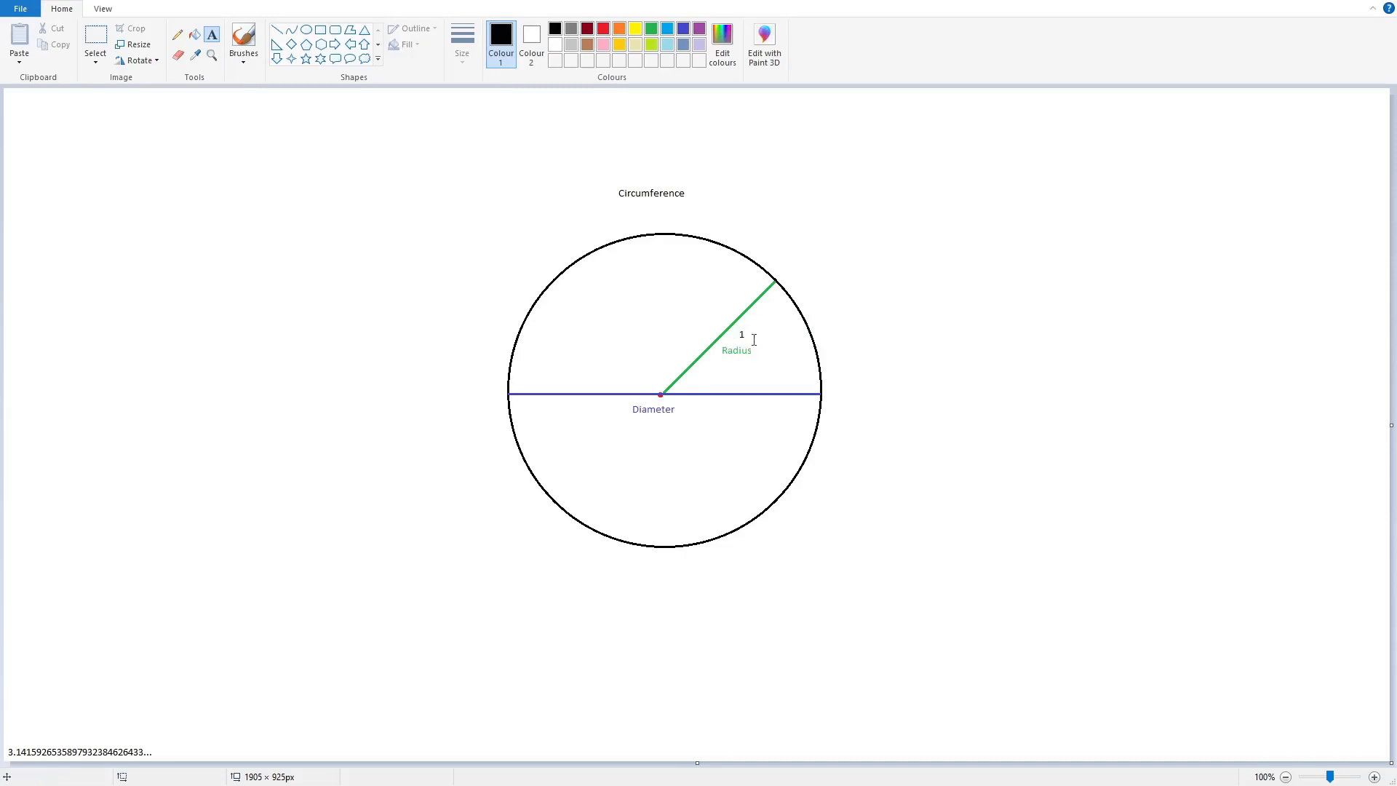
{"action": "mouse_move", "coordinate": [637, 420]}
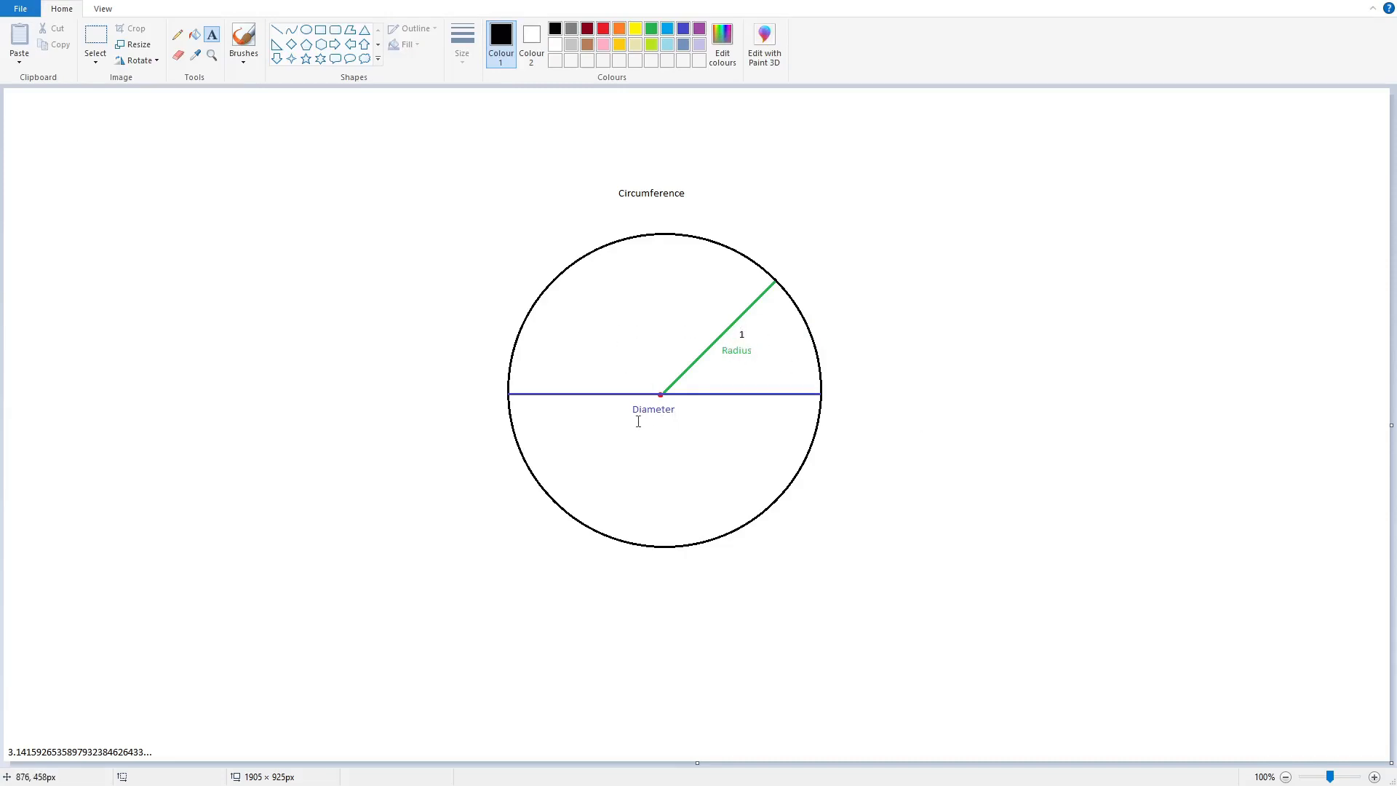
{"action": "mouse_move", "coordinate": [651, 430]}
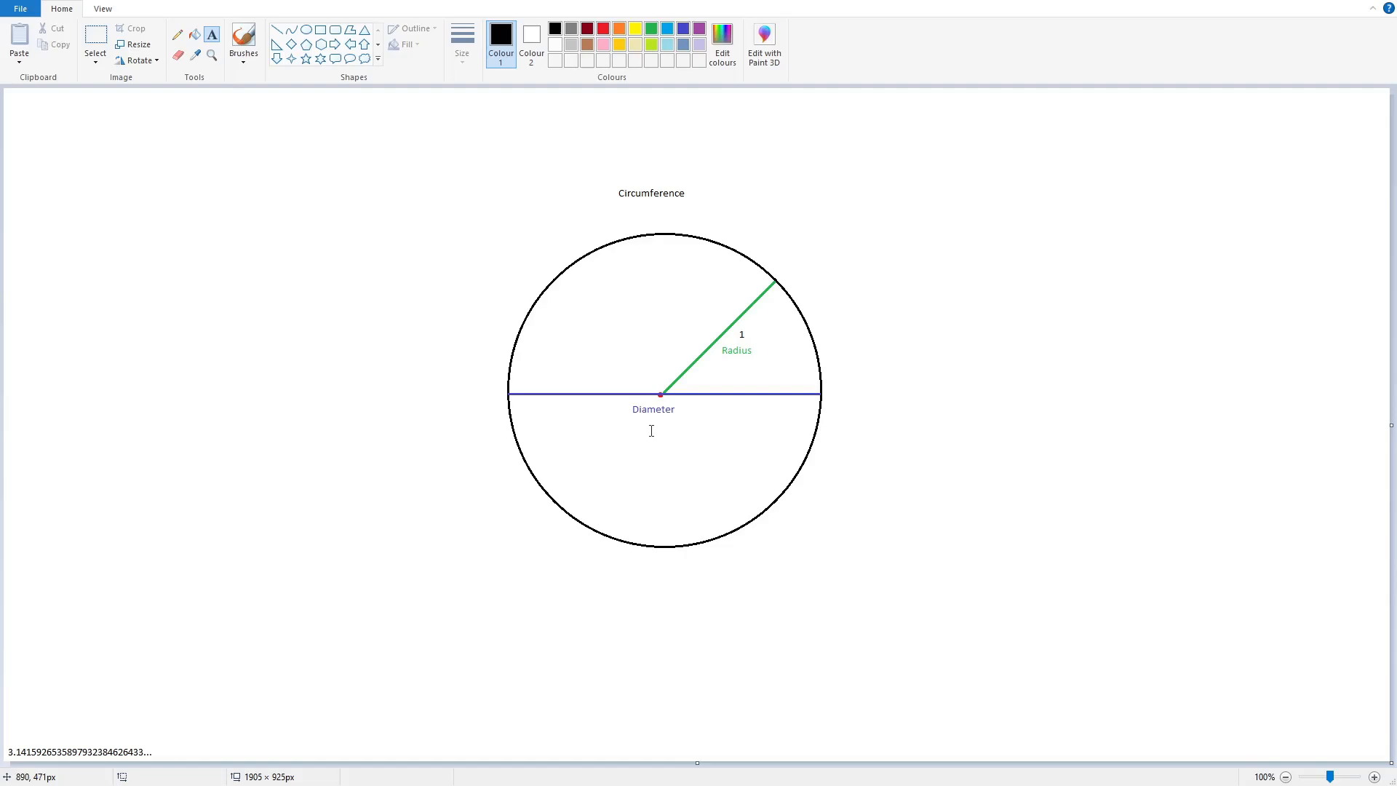
{"action": "mouse_move", "coordinate": [641, 432]}
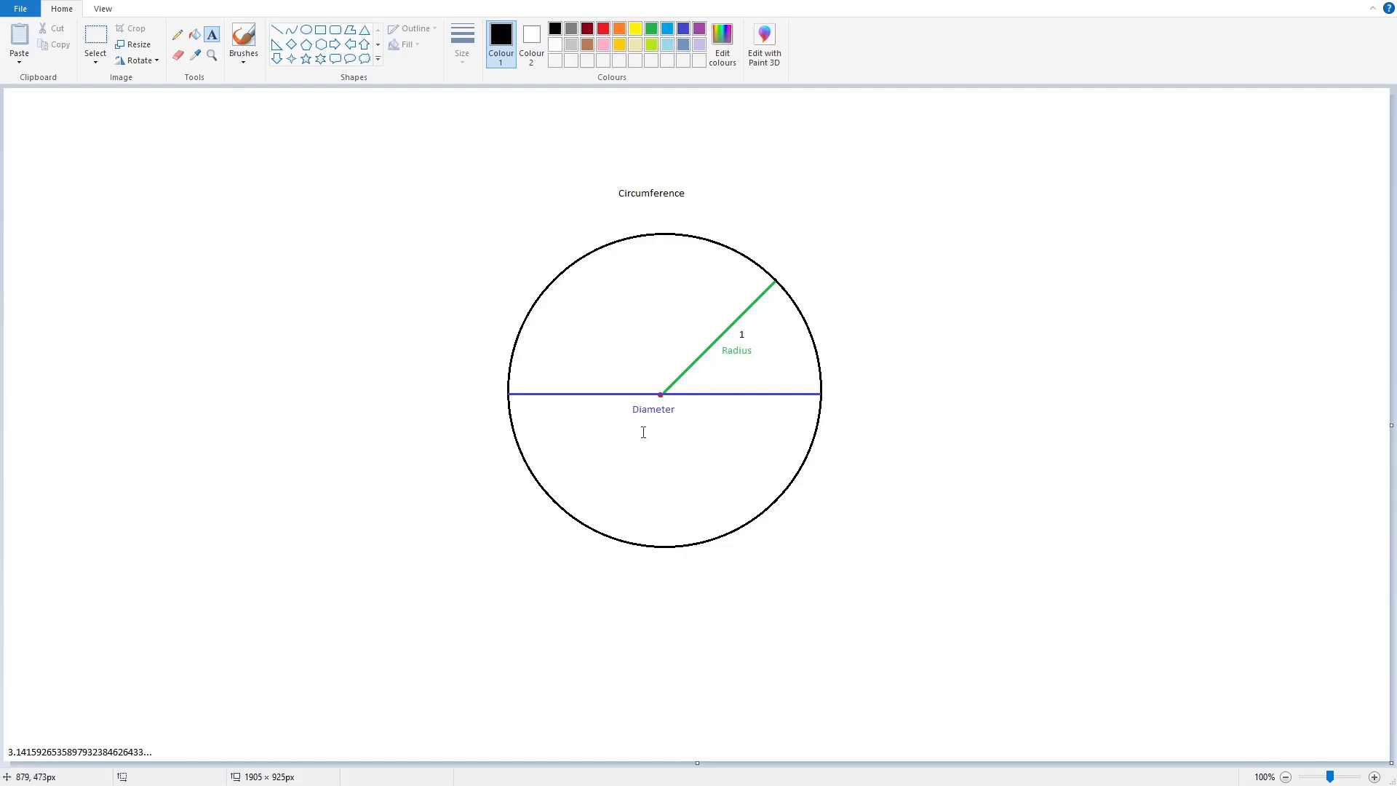
{"action": "type", "text": "2"}
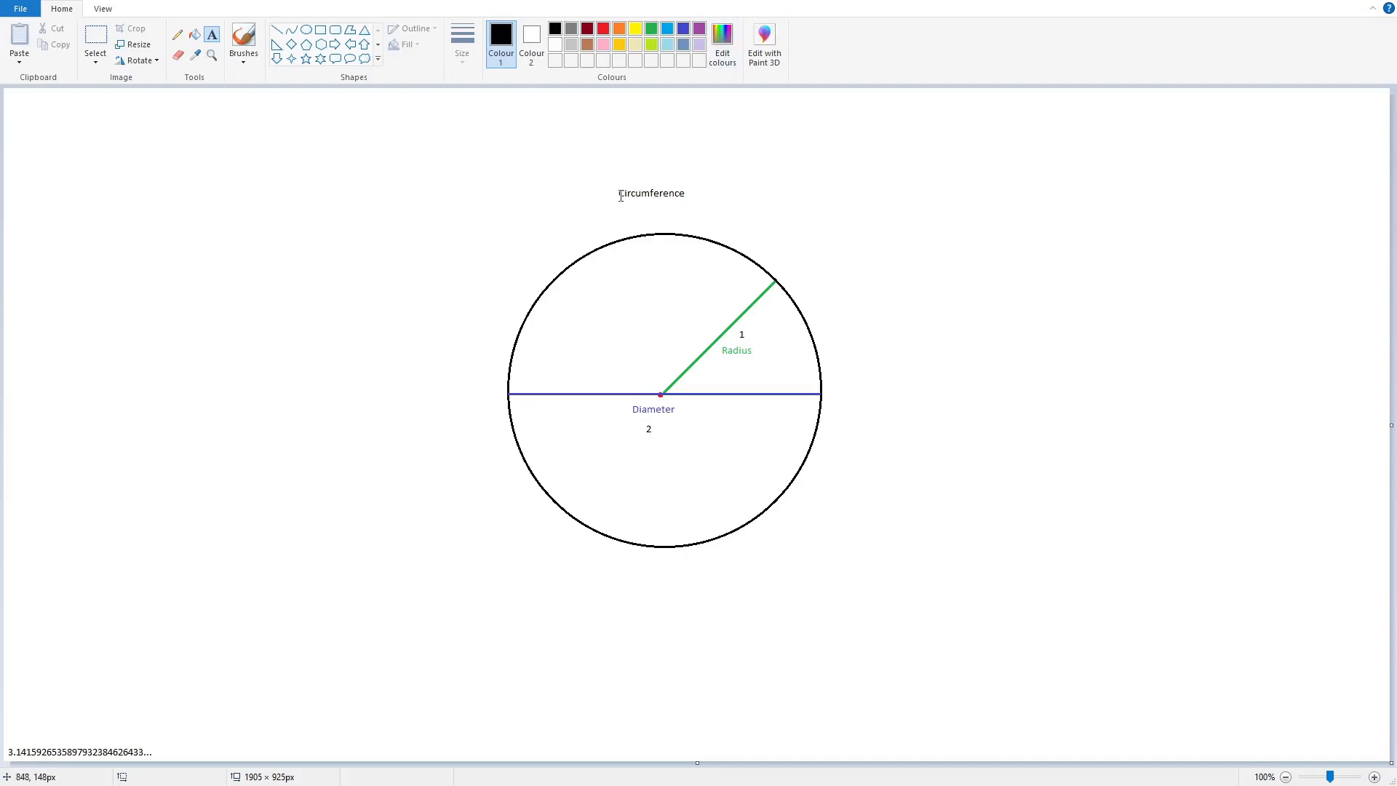
{"action": "mouse_move", "coordinate": [638, 227]}
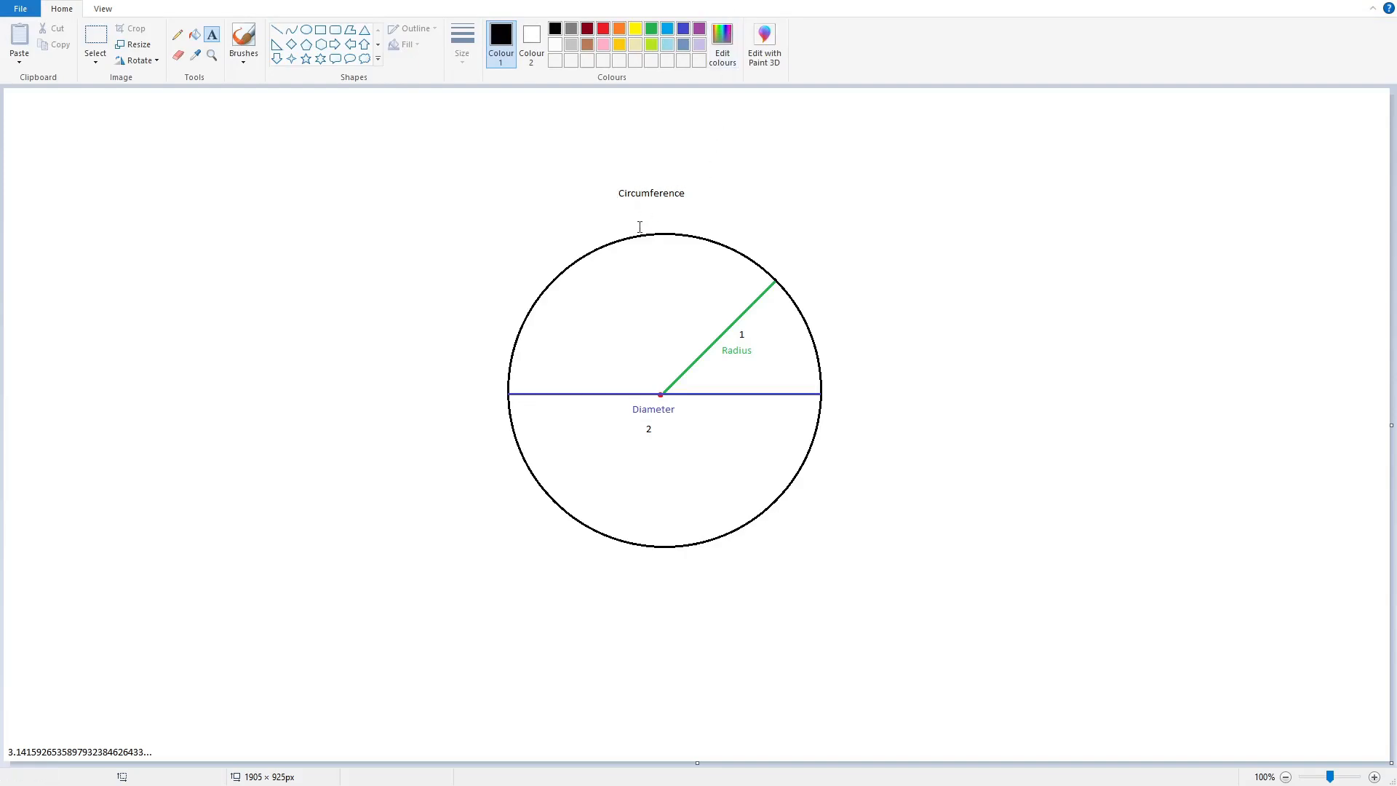
{"action": "mouse_move", "coordinate": [631, 424]}
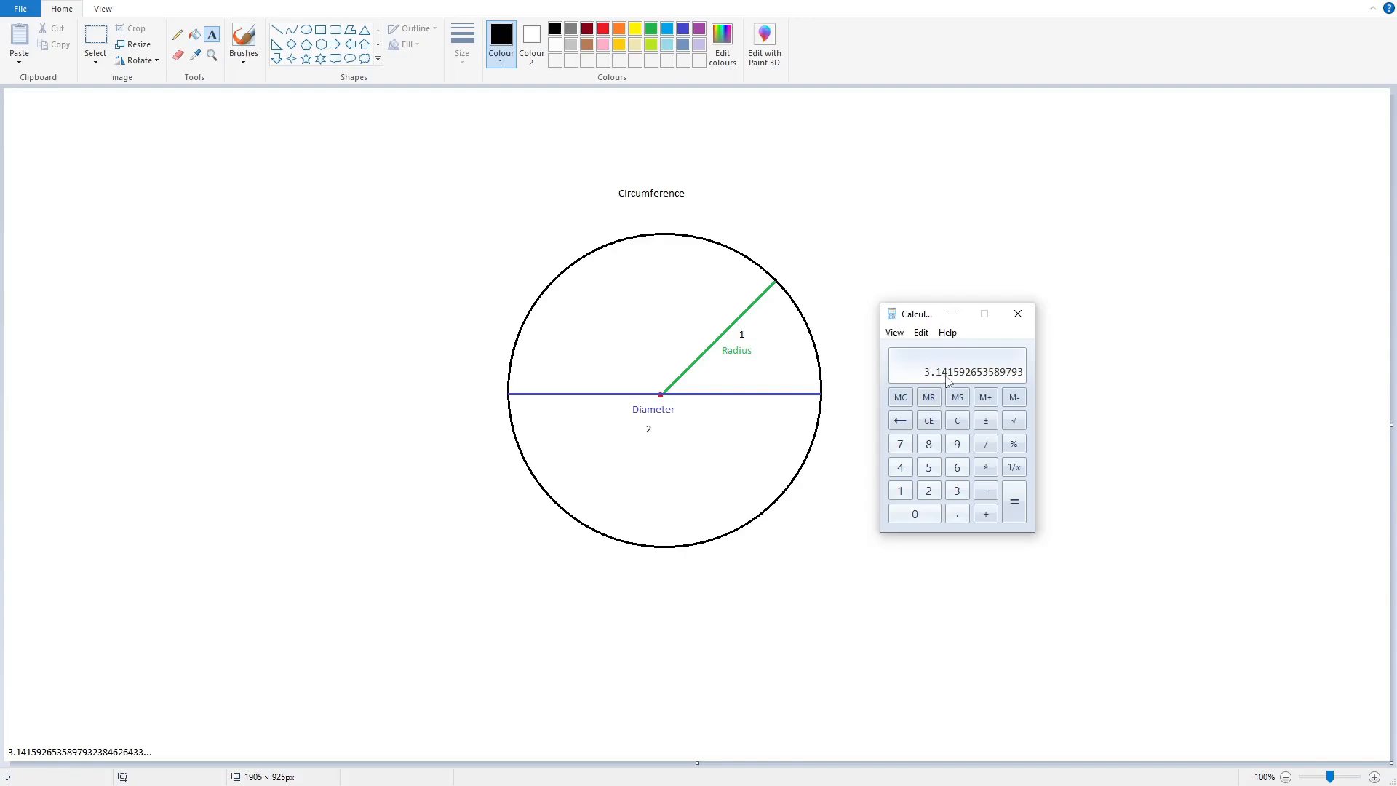
Compute π × 2 in Calculator and commit 6.28 under the Circumference title
{"action": "left_click", "coordinate": [927, 490]}
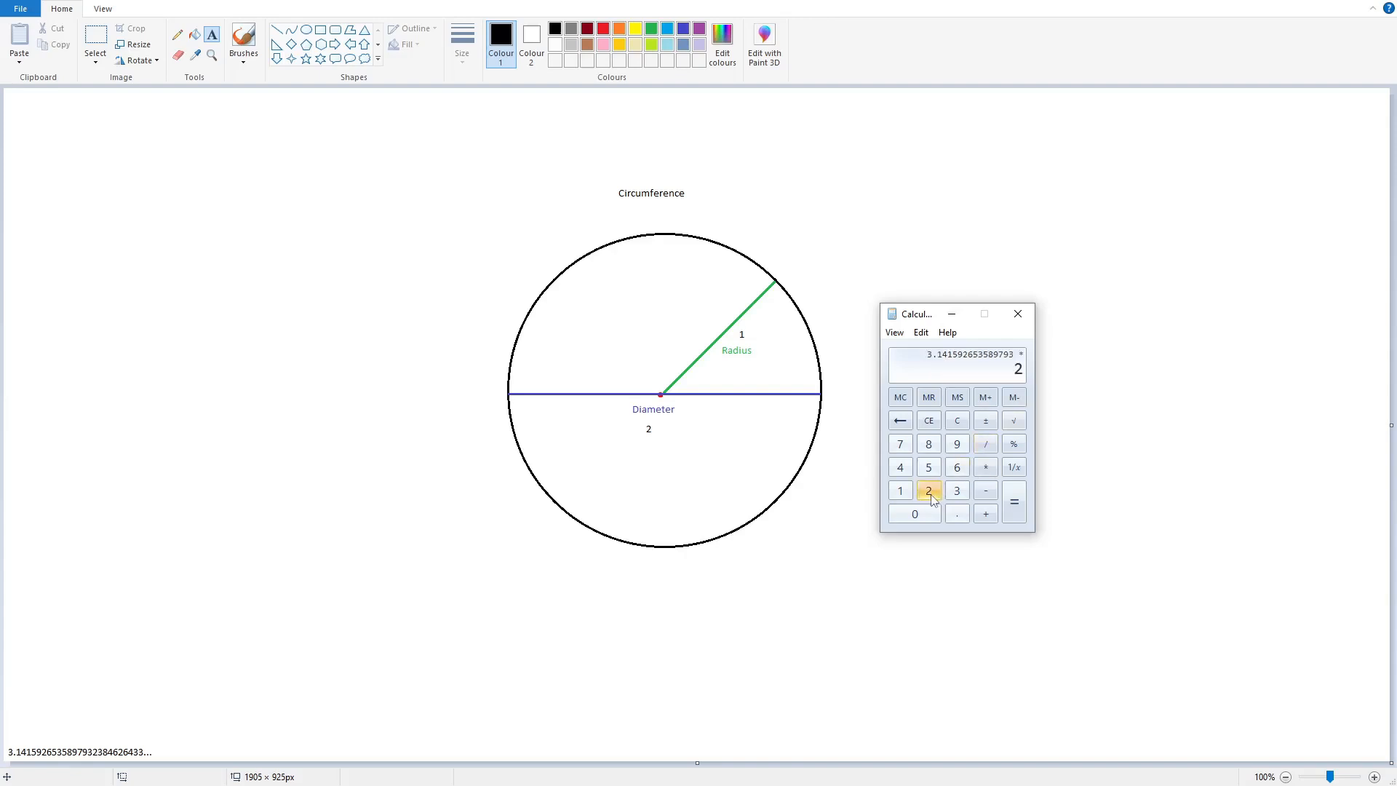
{"action": "left_click", "coordinate": [1014, 501]}
{"action": "type", "text": "6."}
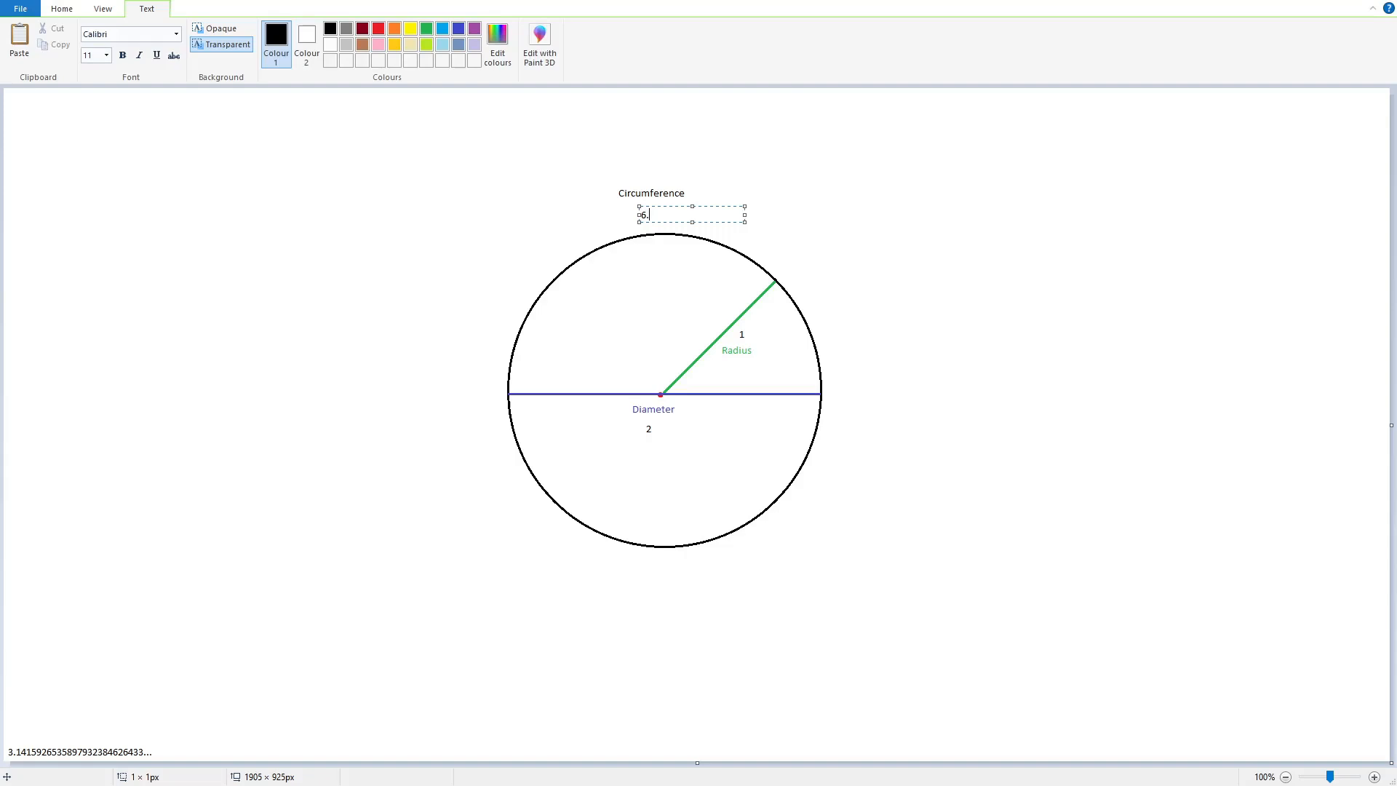
{"action": "left_click", "coordinate": [906, 387]}
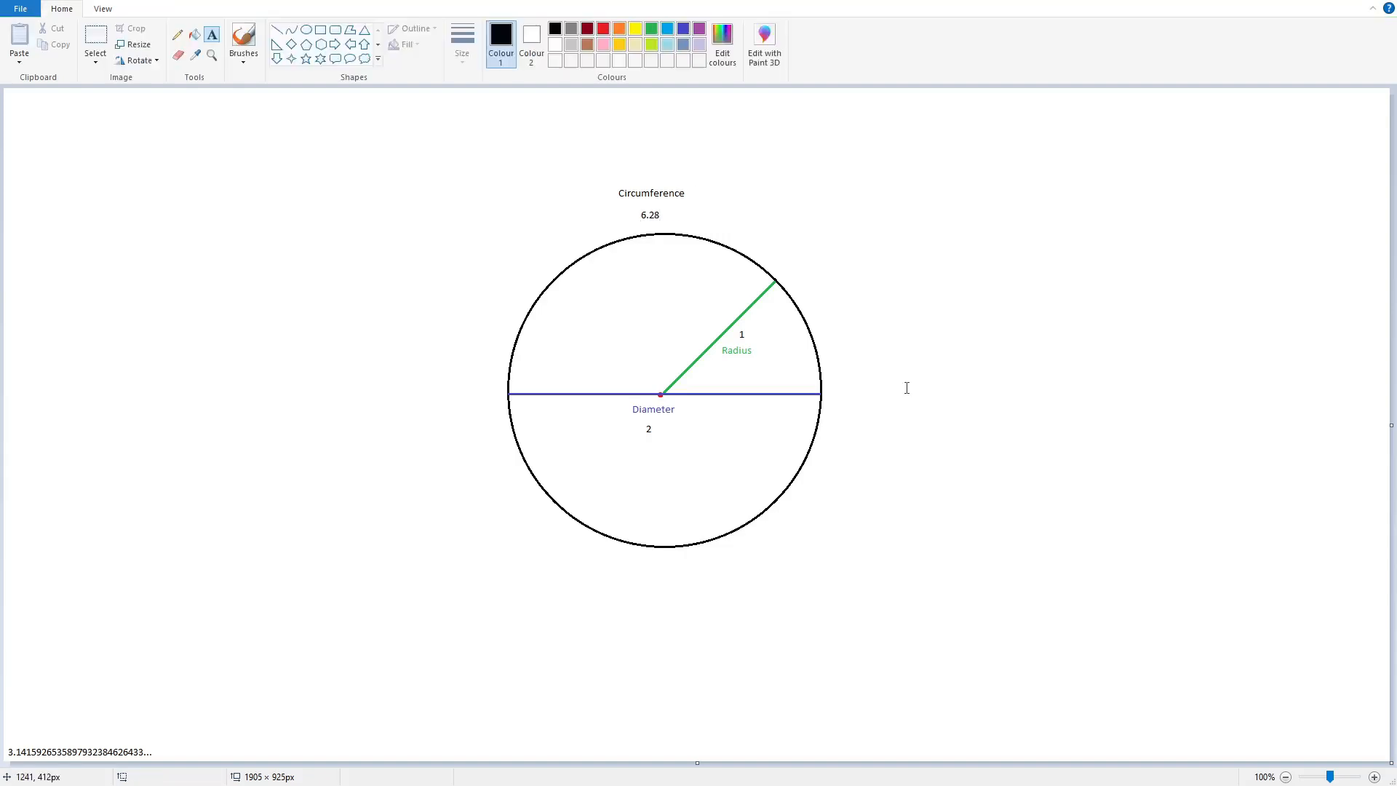
{"action": "mouse_move", "coordinate": [844, 347]}
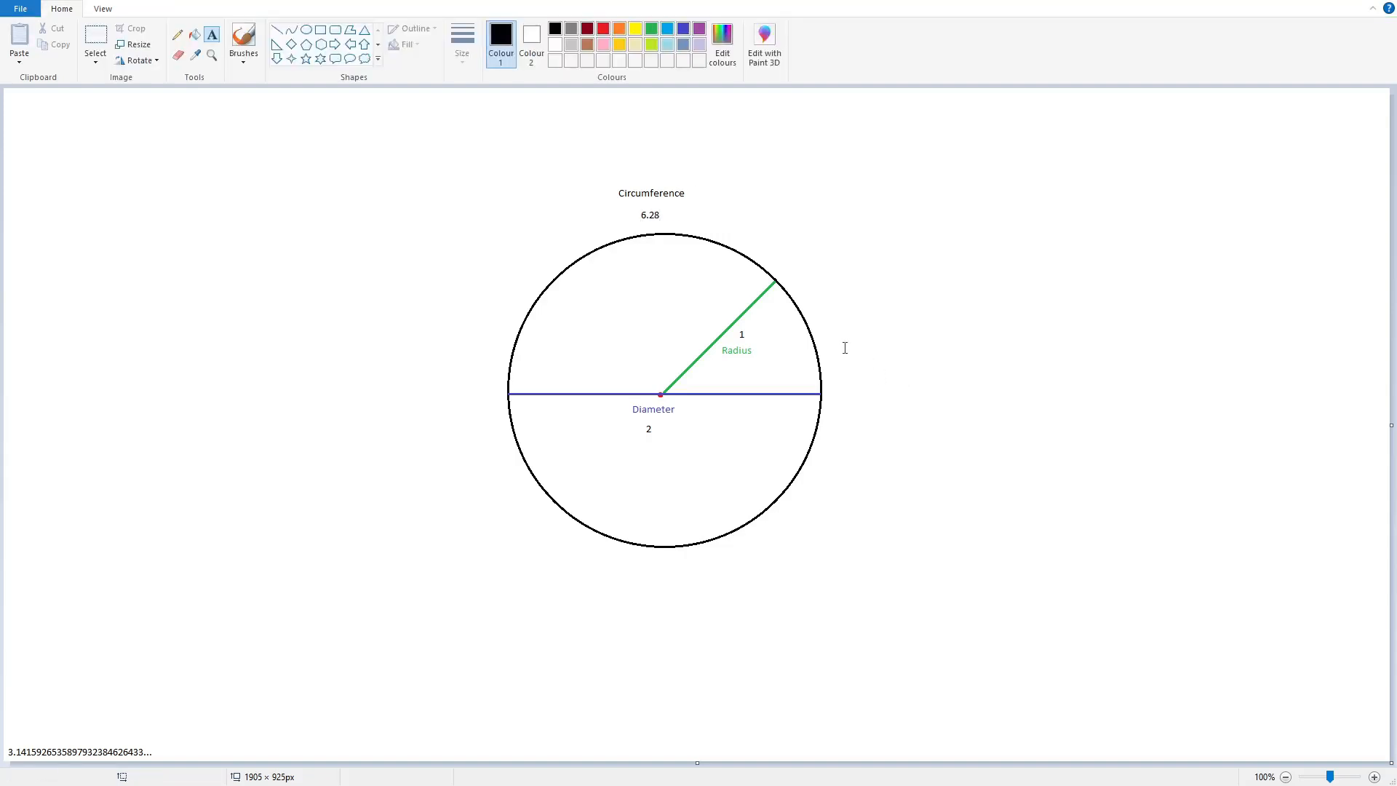
{"action": "mouse_move", "coordinate": [739, 352]}
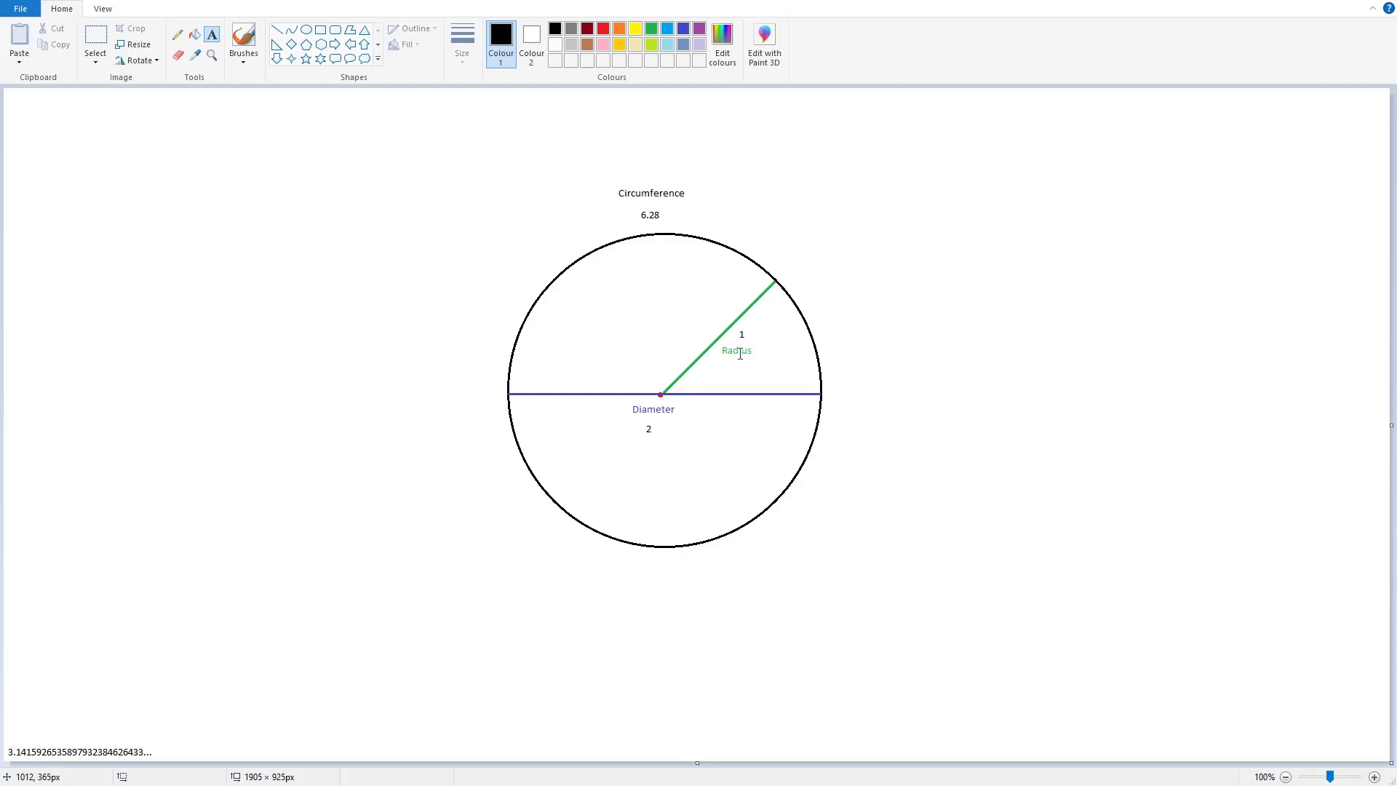
{"action": "mouse_move", "coordinate": [820, 374]}
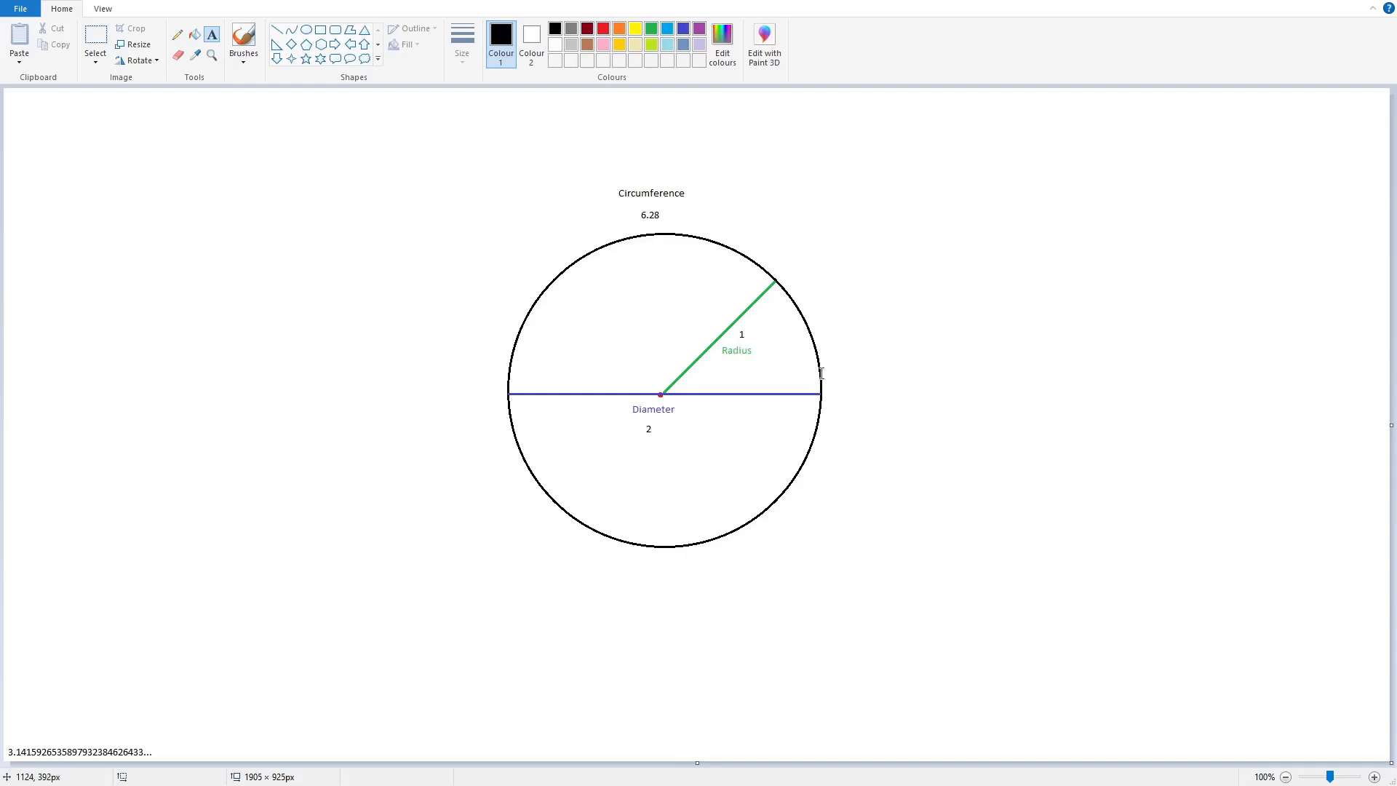
{"action": "mouse_move", "coordinate": [692, 234]}
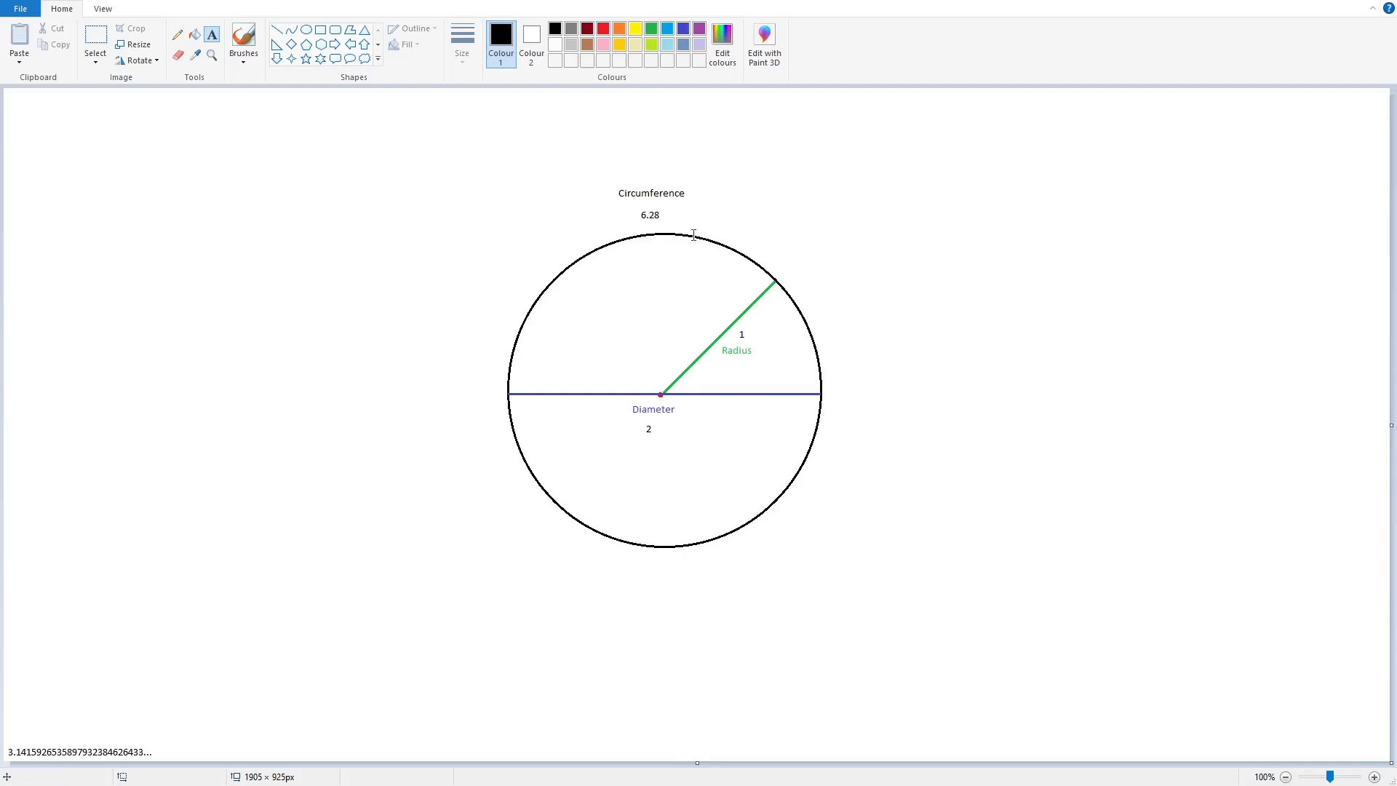
{"action": "mouse_move", "coordinate": [672, 234]}
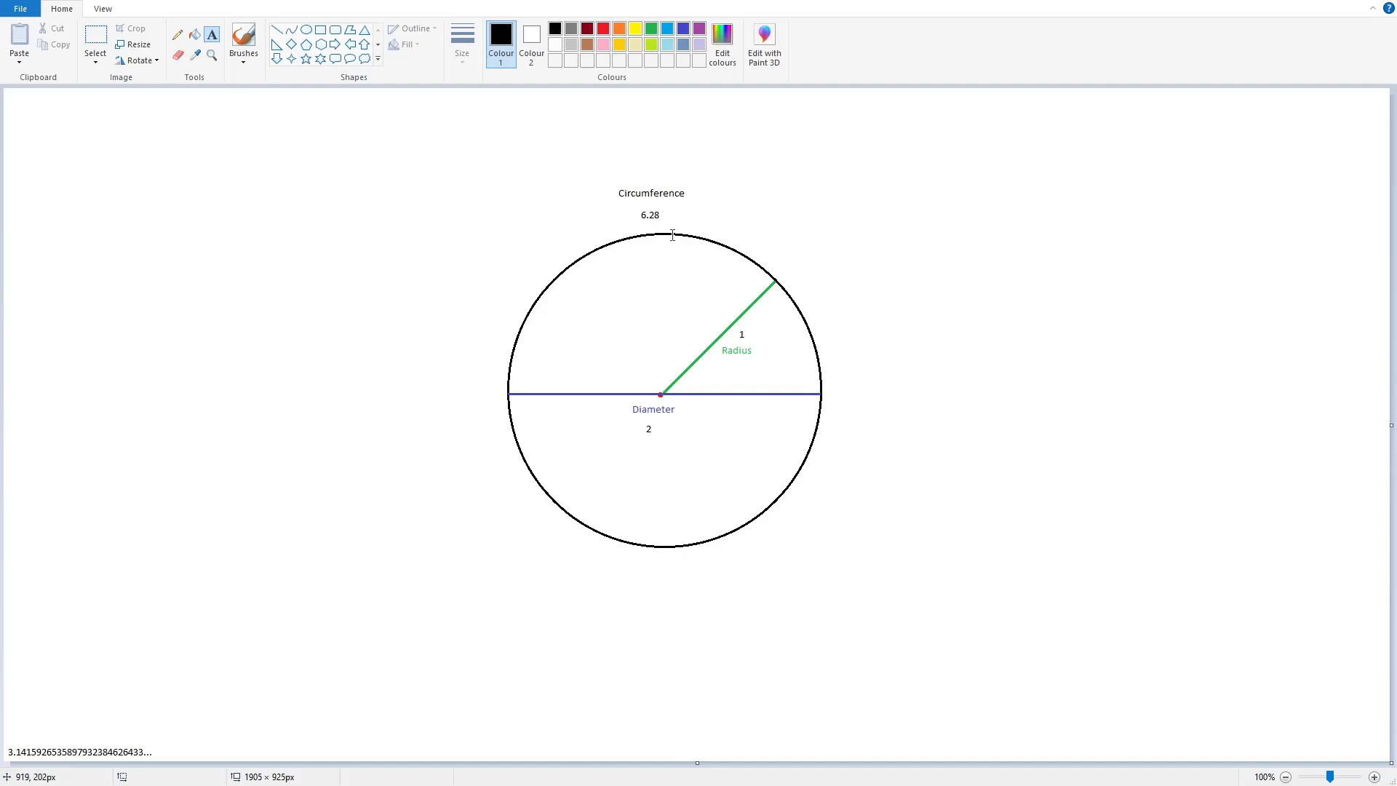
{"action": "mouse_move", "coordinate": [793, 515]}
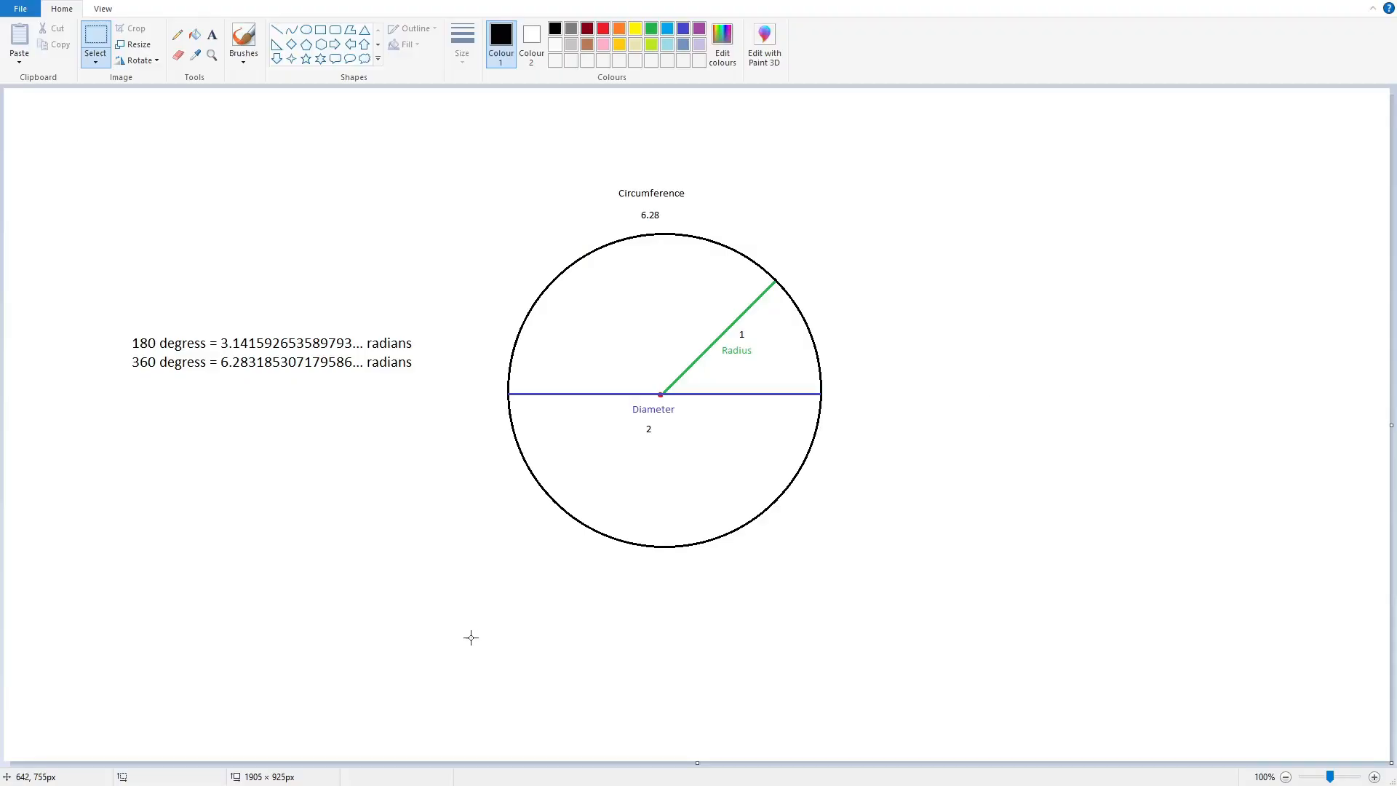
{"action": "mouse_move", "coordinate": [471, 593]}
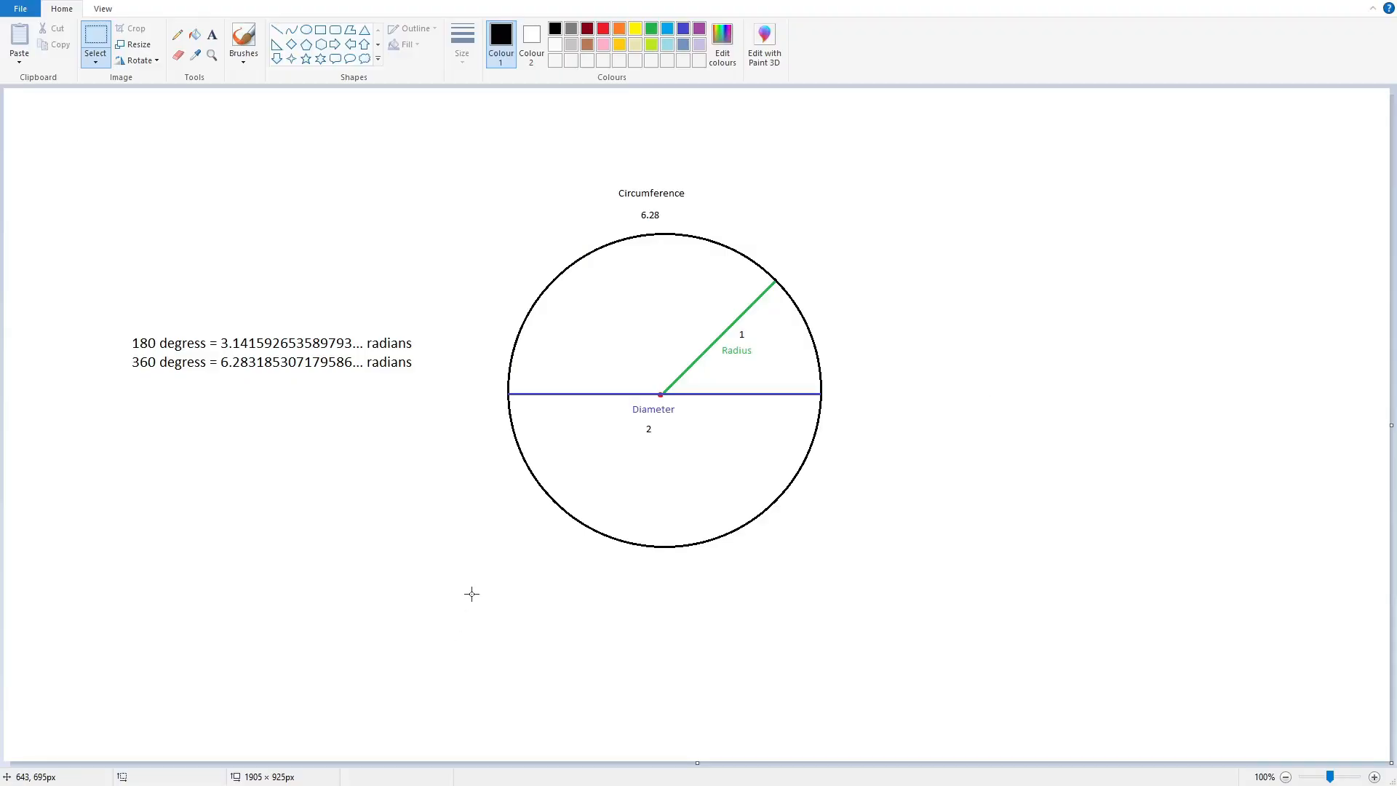
{"action": "left_click_drag", "start_coordinate": [131, 334], "coordinate": [210, 357]}
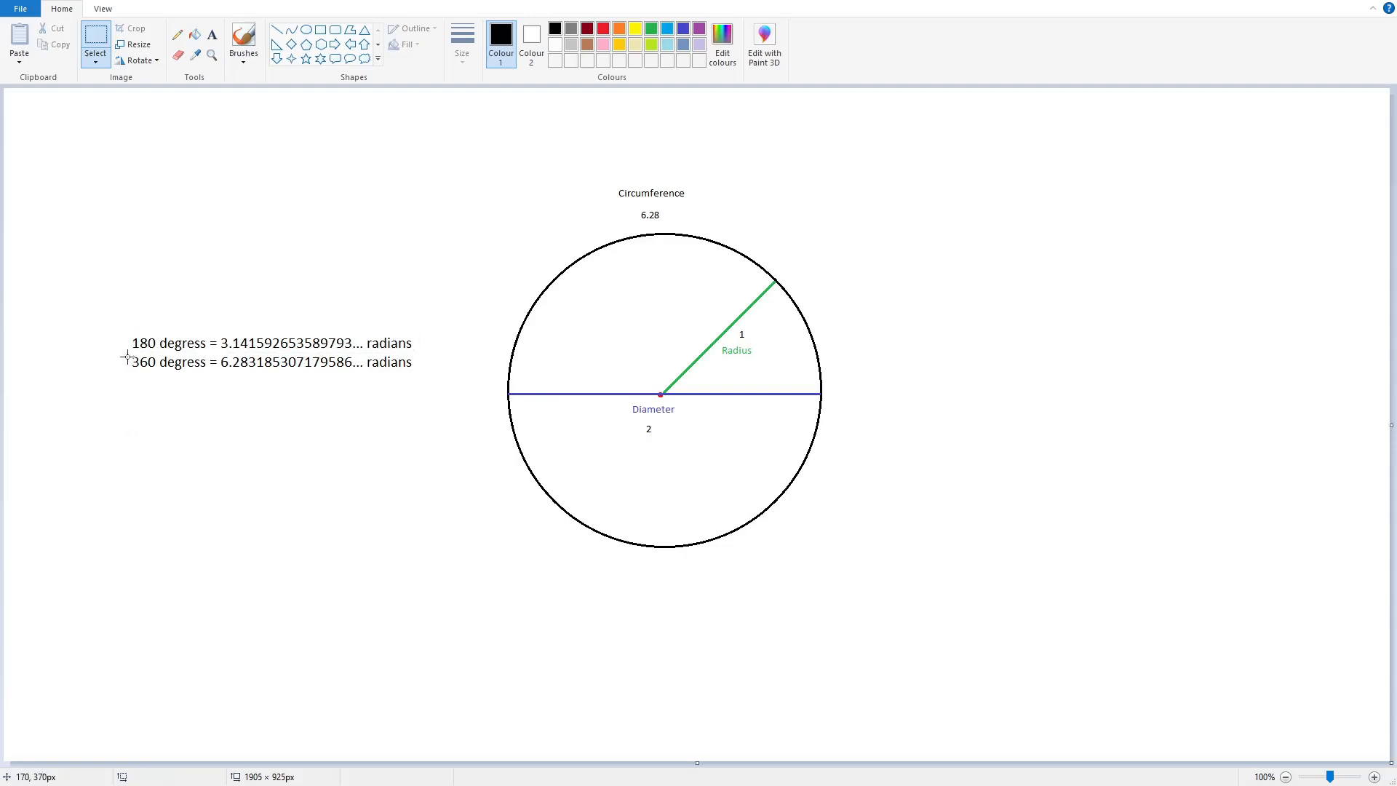
{"action": "mouse_move", "coordinate": [217, 350]}
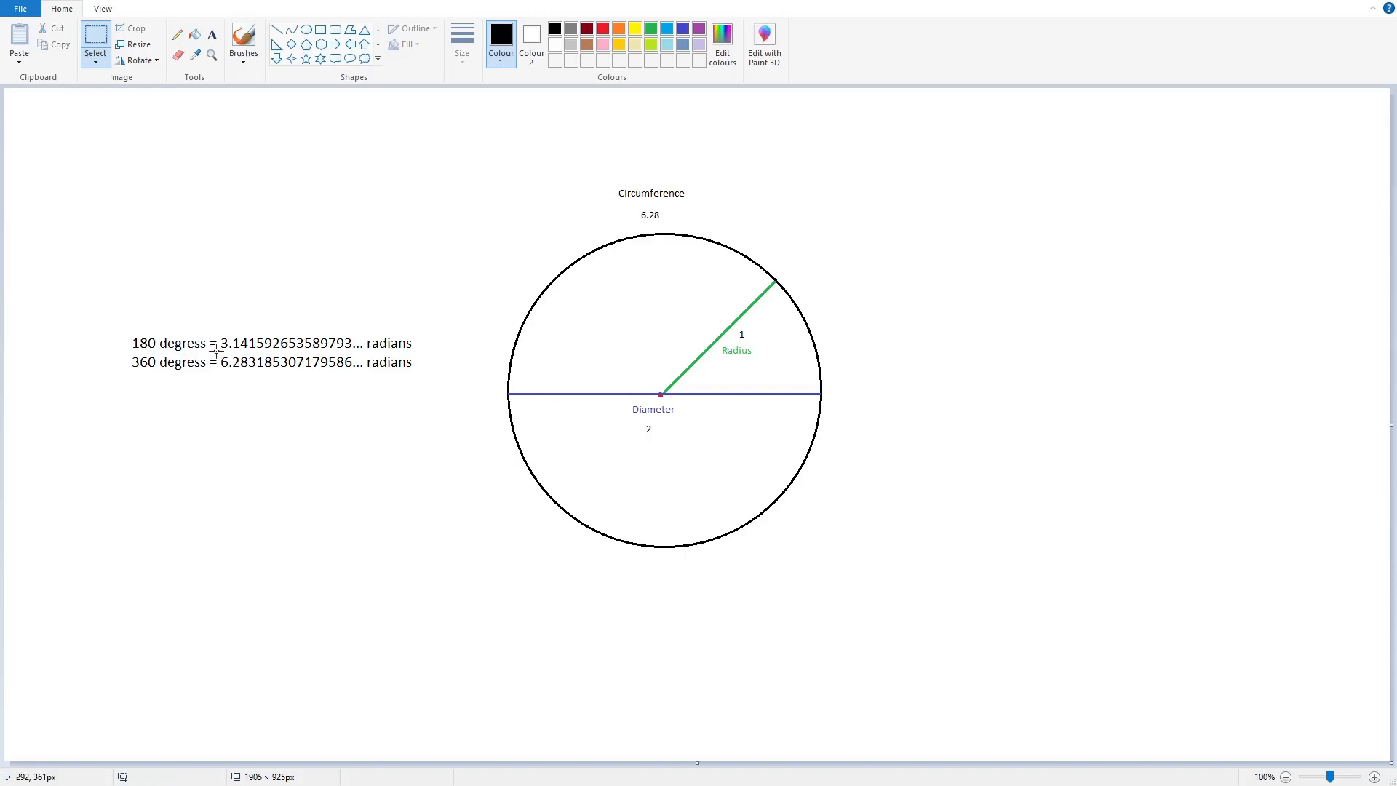